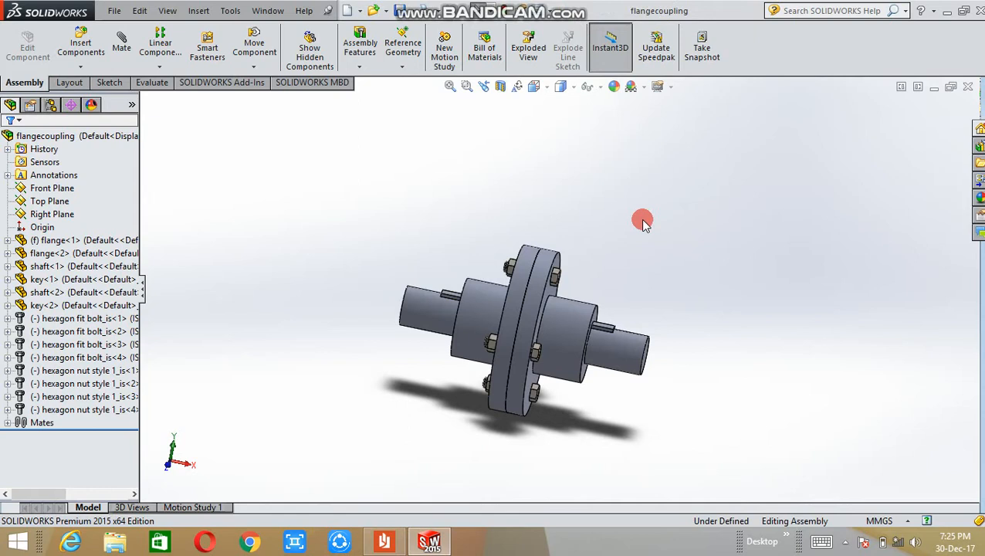
{"action": "mouse_move", "coordinate": [644, 237]}
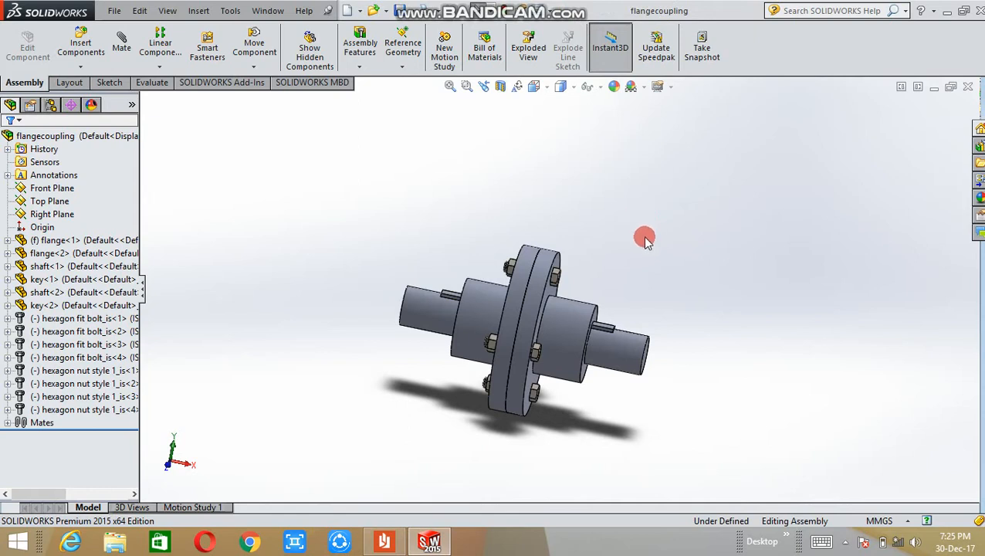
Step: Rotate the coupling assembly to a side-on view and open the File menu
{"action": "left_click_drag", "start_coordinate": [645, 237], "coordinate": [693, 303]}
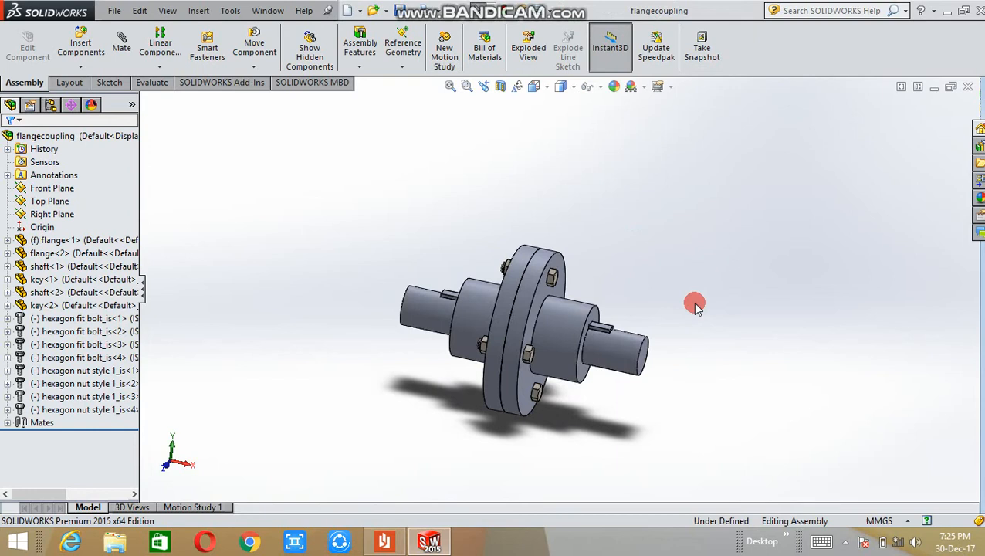
{"action": "left_click_drag", "start_coordinate": [695, 303], "coordinate": [577, 431]}
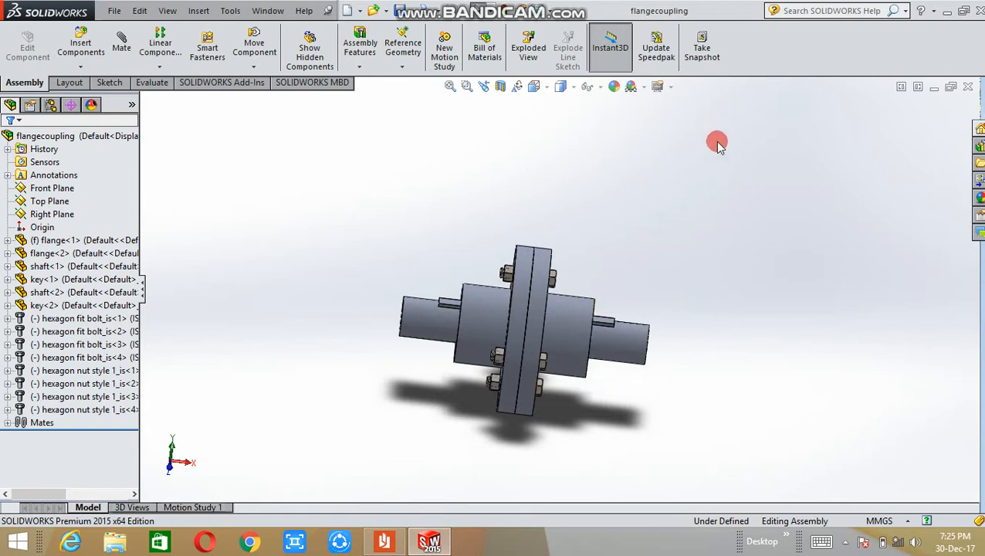
{"action": "mouse_move", "coordinate": [450, 183]}
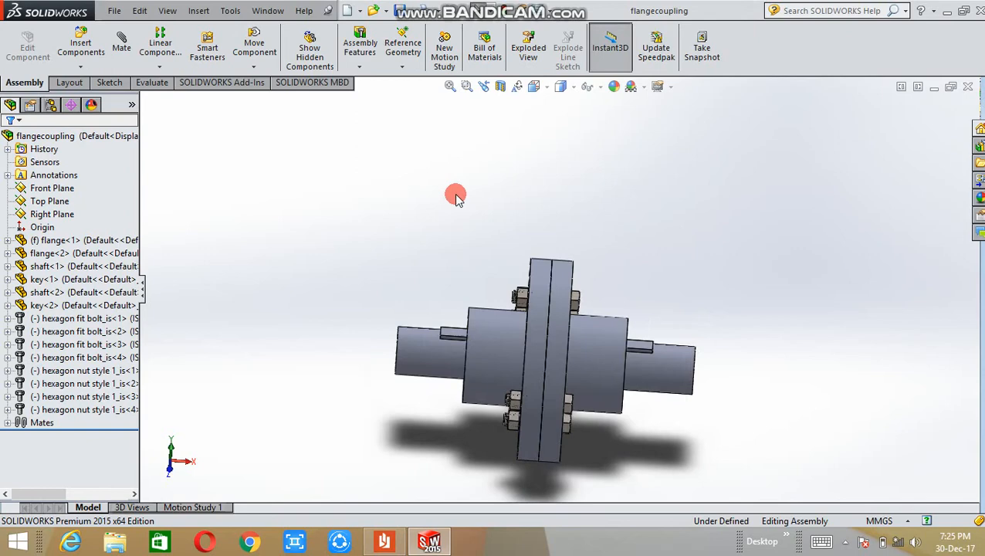
{"action": "mouse_move", "coordinate": [451, 171]}
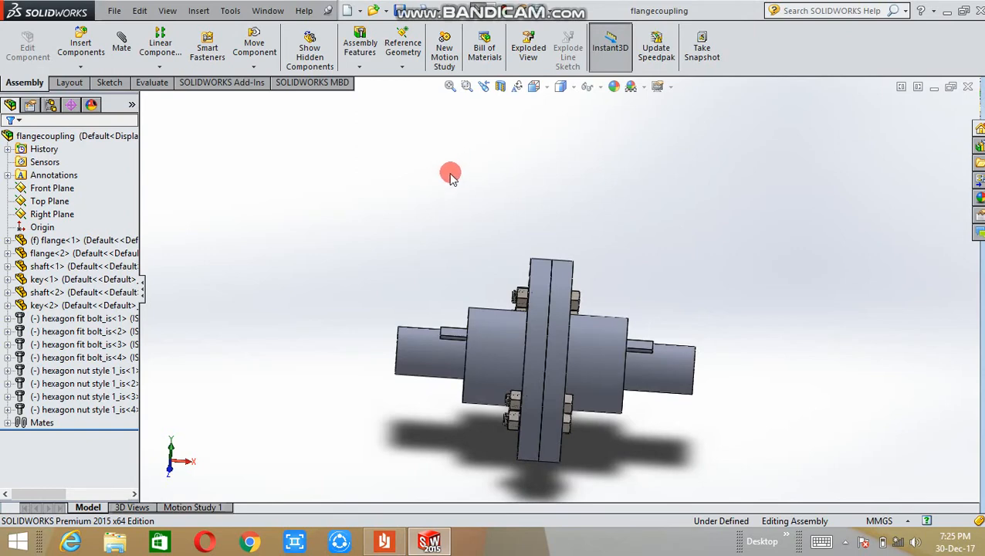
{"action": "left_click", "coordinate": [114, 10]}
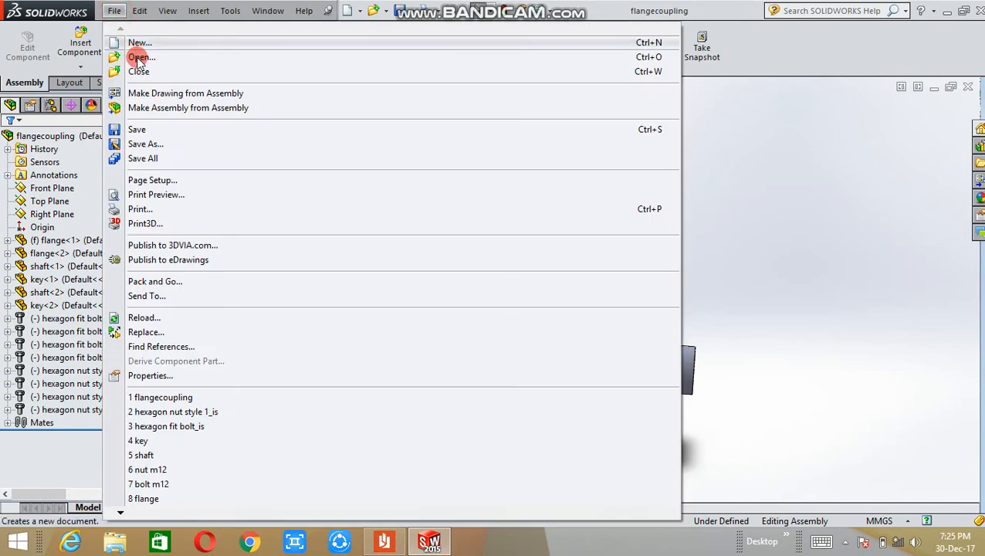
{"action": "mouse_move", "coordinate": [160, 93]}
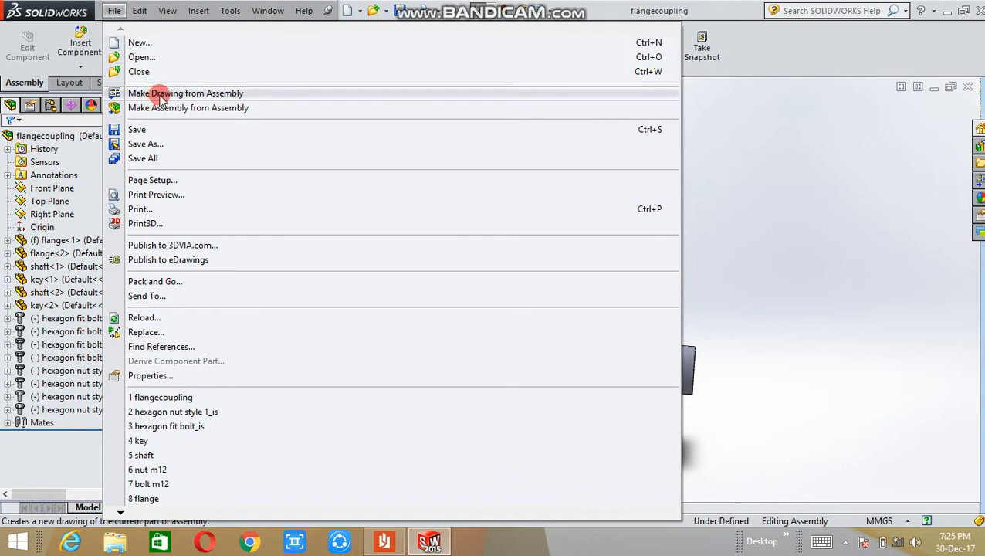
{"action": "mouse_move", "coordinate": [249, 93]}
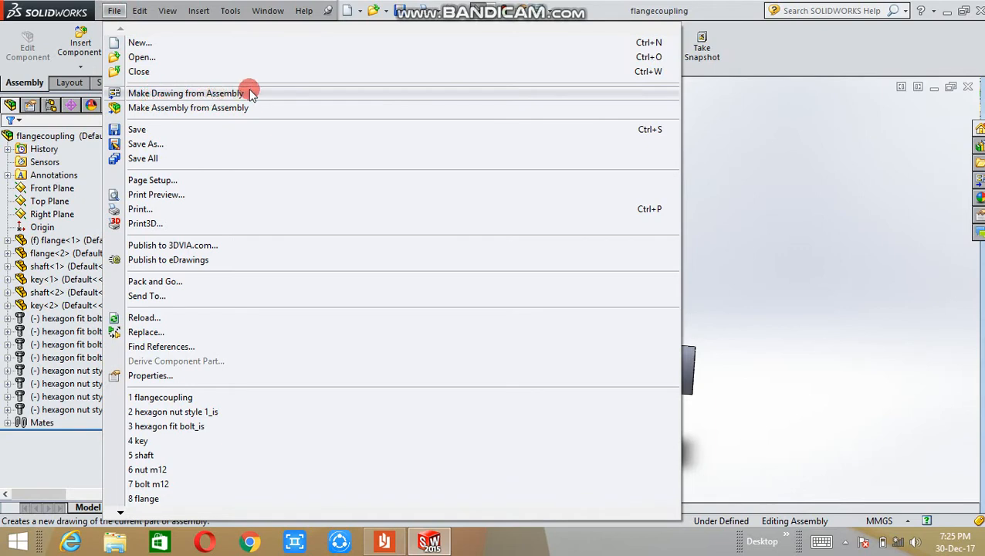
{"action": "mouse_move", "coordinate": [289, 97]}
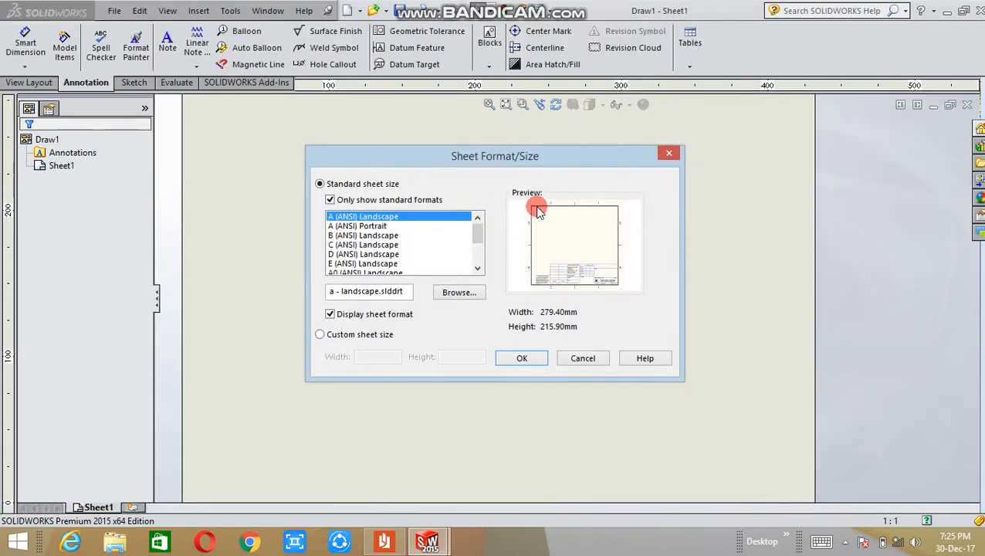
{"action": "mouse_move", "coordinate": [489, 245]}
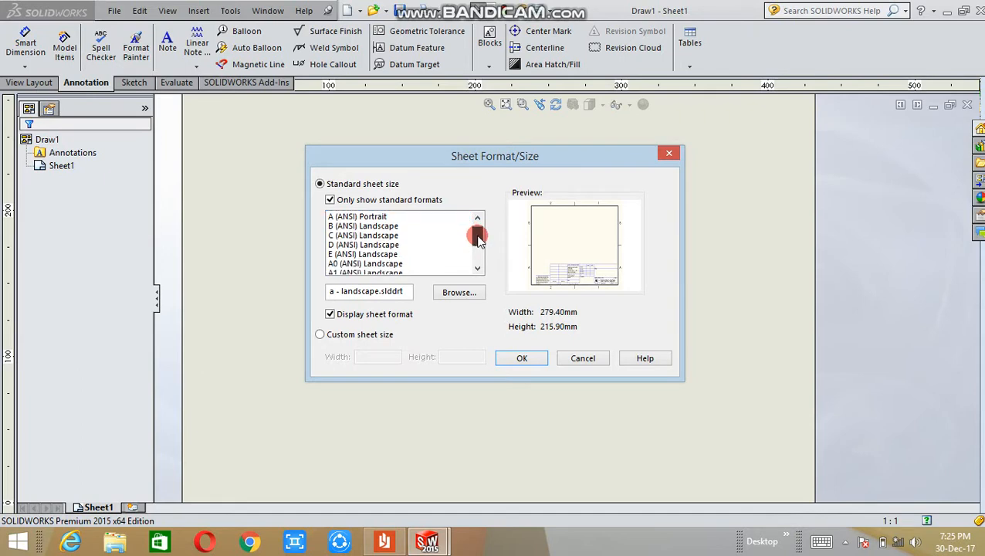
Step: Choose A2 (ANSI) Landscape, 594 × 420 mm, as the drawing sheet size
{"action": "scroll", "scroll_direction": "down", "scroll_amount": 3}
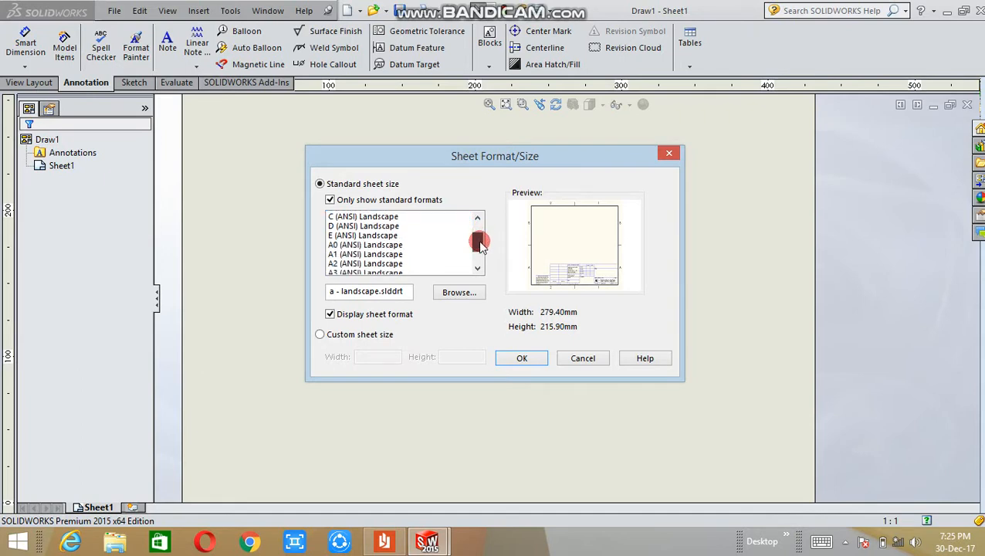
{"action": "scroll", "scroll_direction": "down", "scroll_amount": 3}
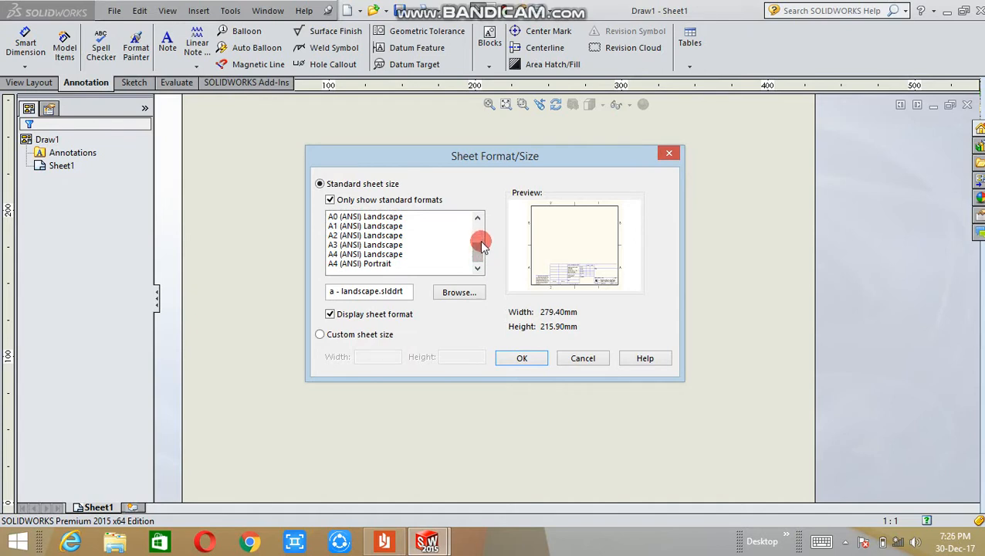
{"action": "mouse_move", "coordinate": [400, 255]}
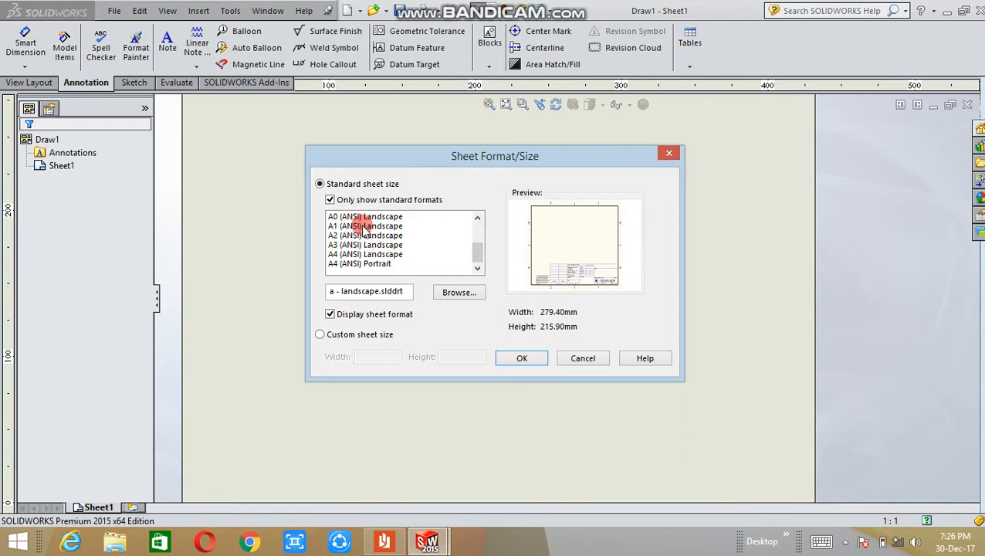
{"action": "left_click", "coordinate": [364, 234]}
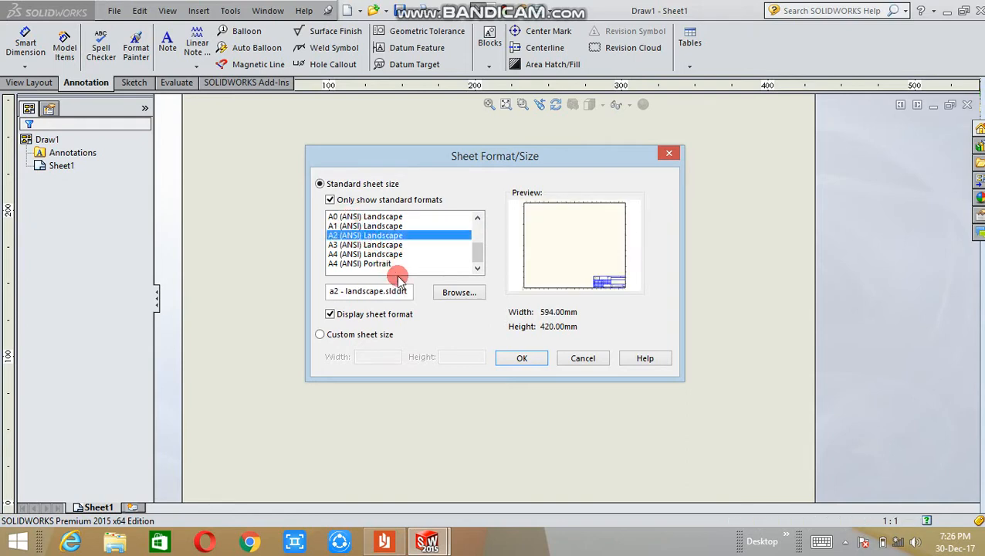
{"action": "left_click", "coordinate": [522, 357]}
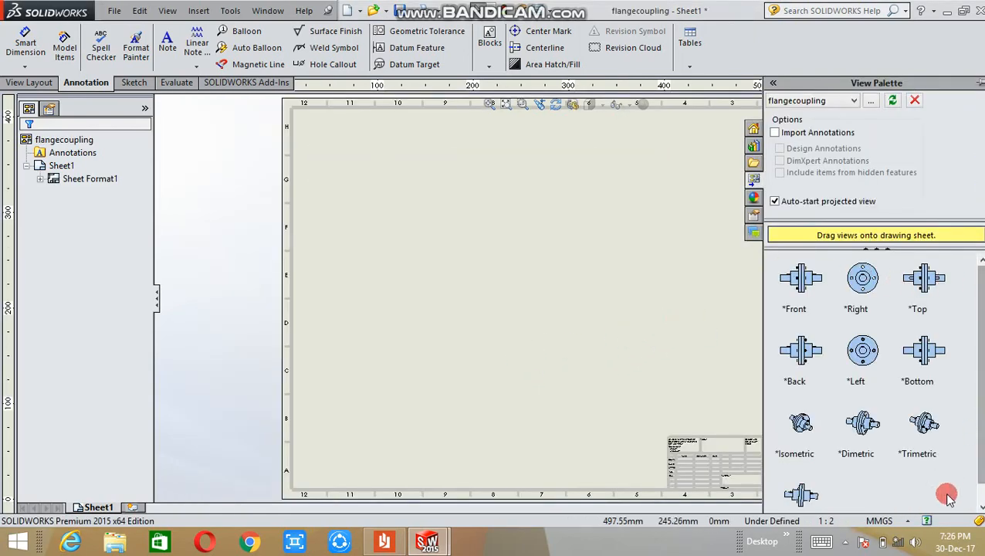
{"action": "mouse_move", "coordinate": [903, 301]}
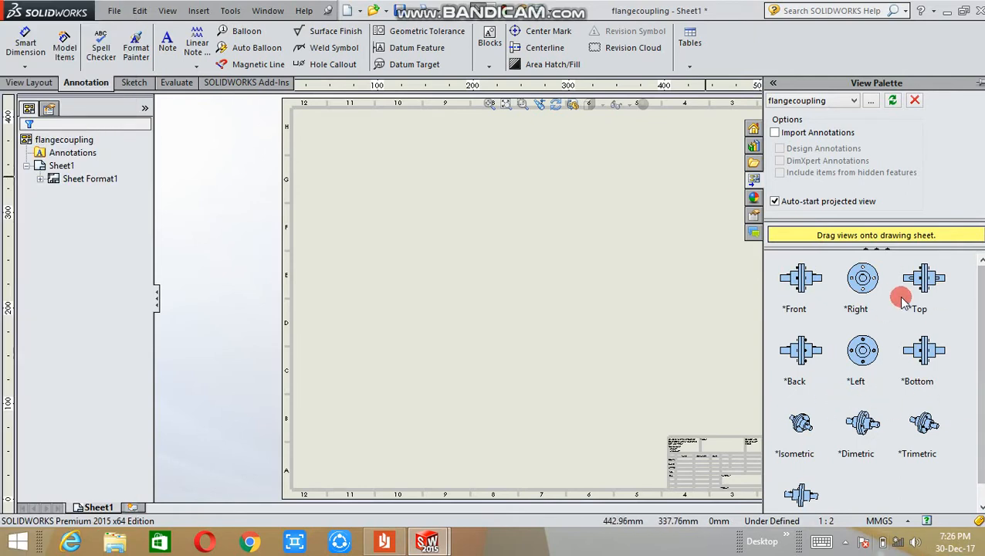
{"action": "mouse_move", "coordinate": [955, 296]}
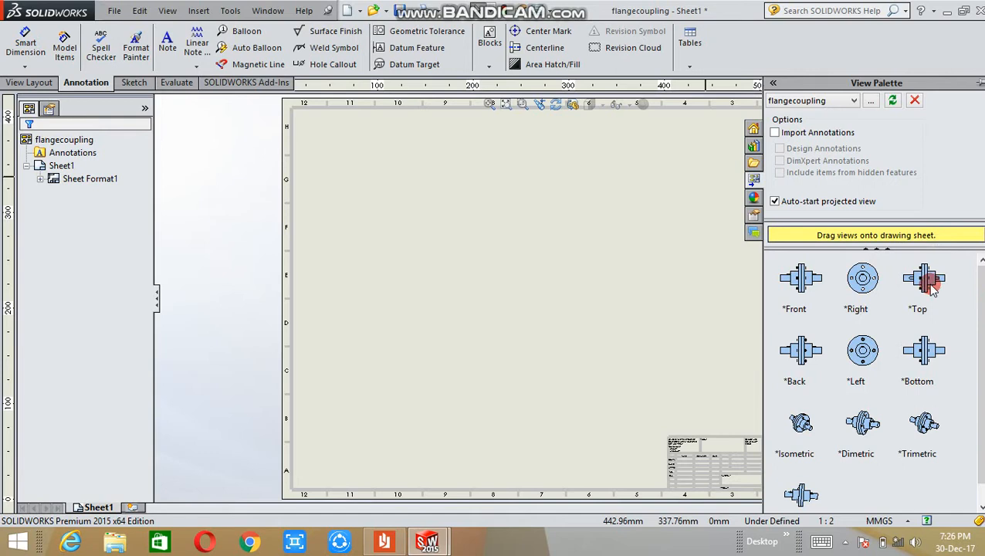
{"action": "mouse_move", "coordinate": [926, 286]}
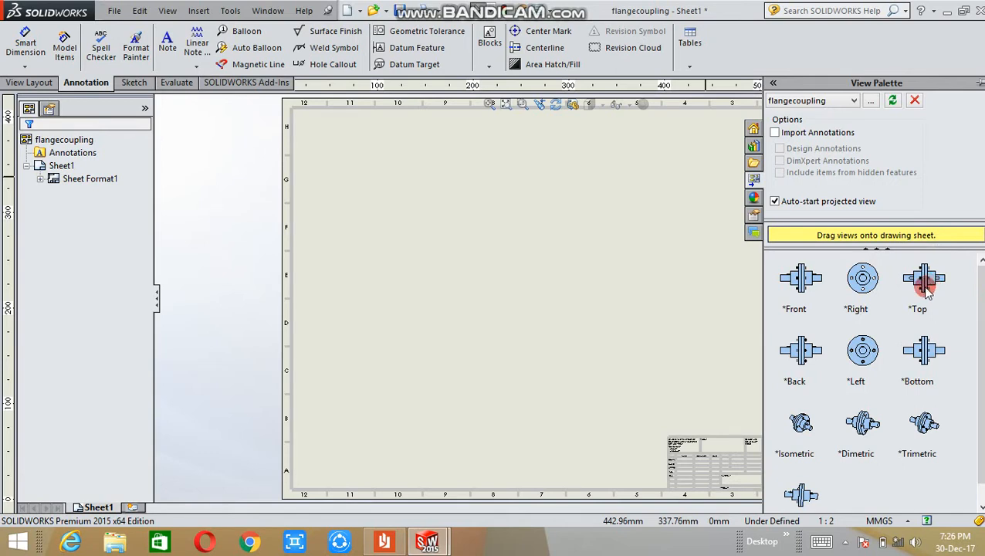
{"action": "mouse_move", "coordinate": [888, 301]}
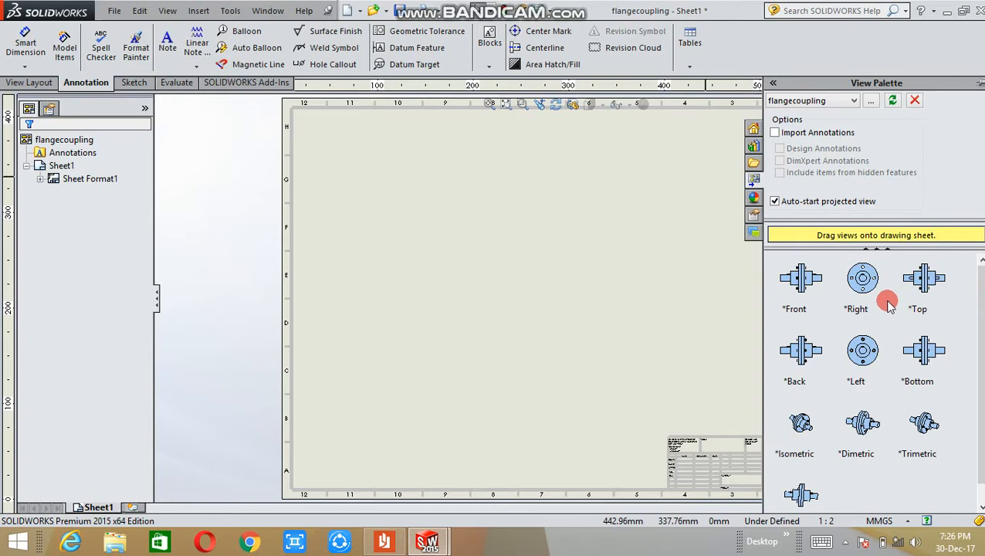
{"action": "mouse_move", "coordinate": [811, 268]}
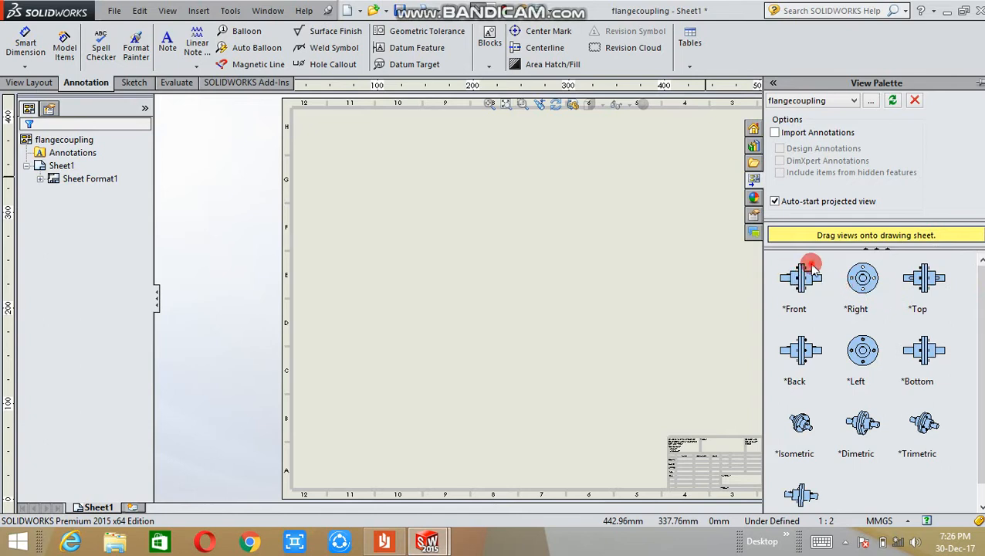
Step: Place the front view at upper left, then the right-side and isometric projected views
{"action": "left_click_drag", "start_coordinate": [801, 278], "coordinate": [424, 195]}
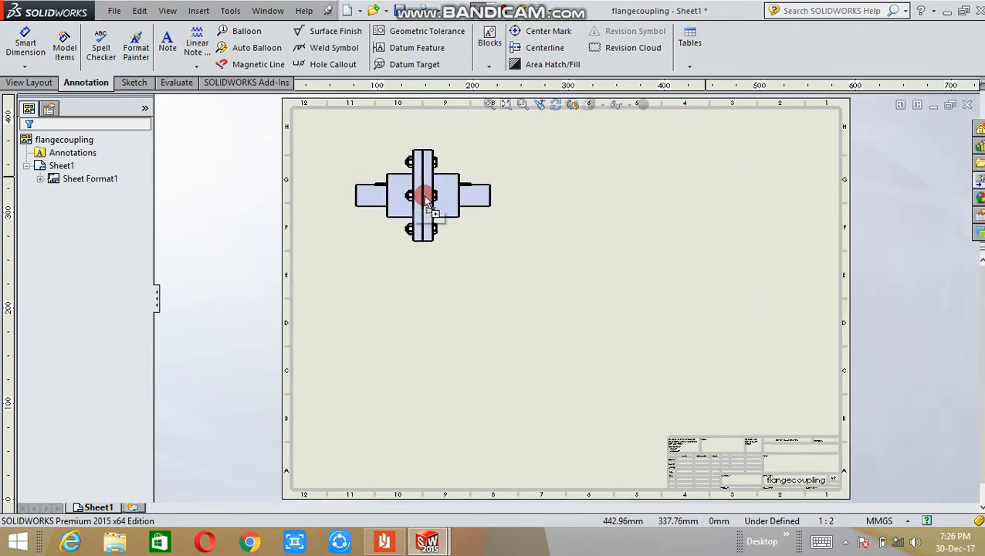
{"action": "left_click", "coordinate": [424, 194]}
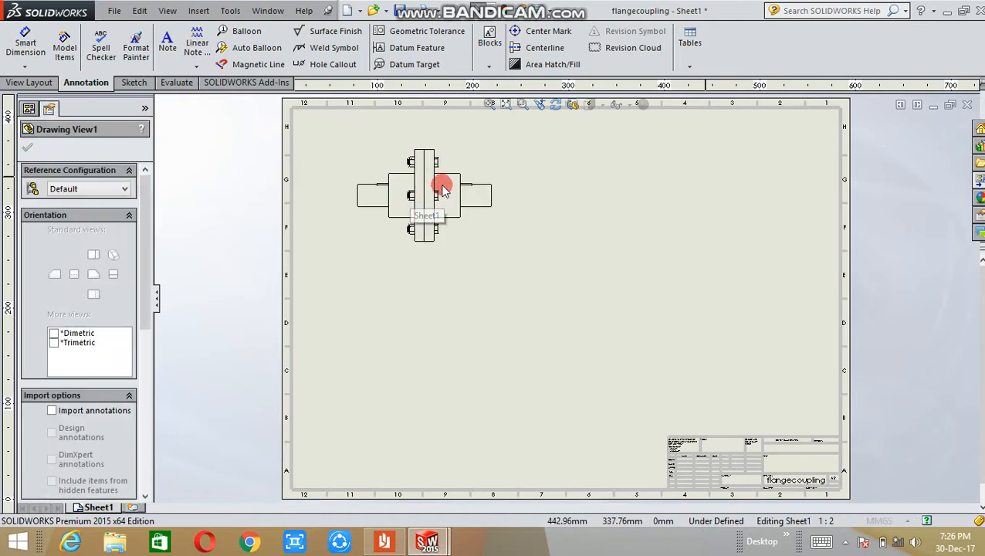
{"action": "left_click", "coordinate": [443, 188]}
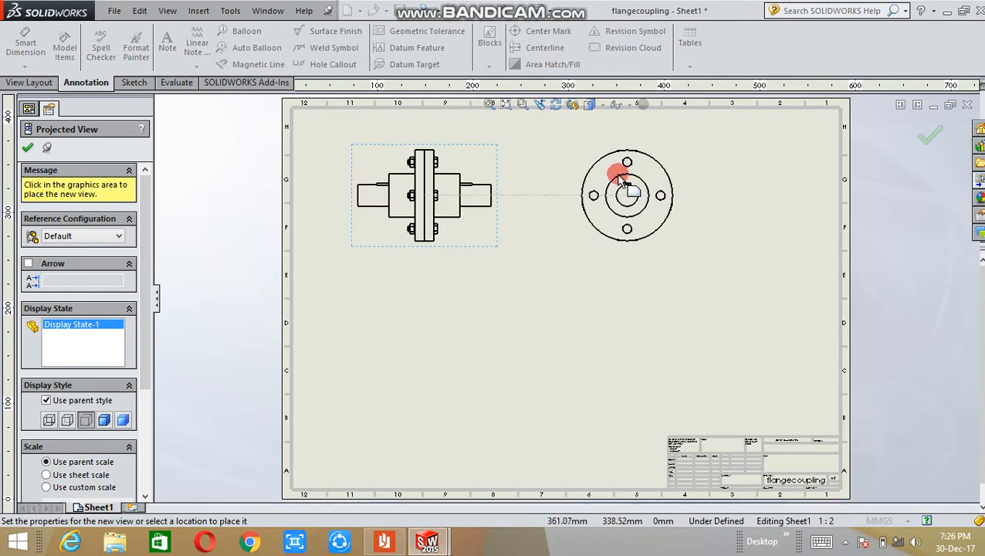
{"action": "mouse_move", "coordinate": [603, 178]}
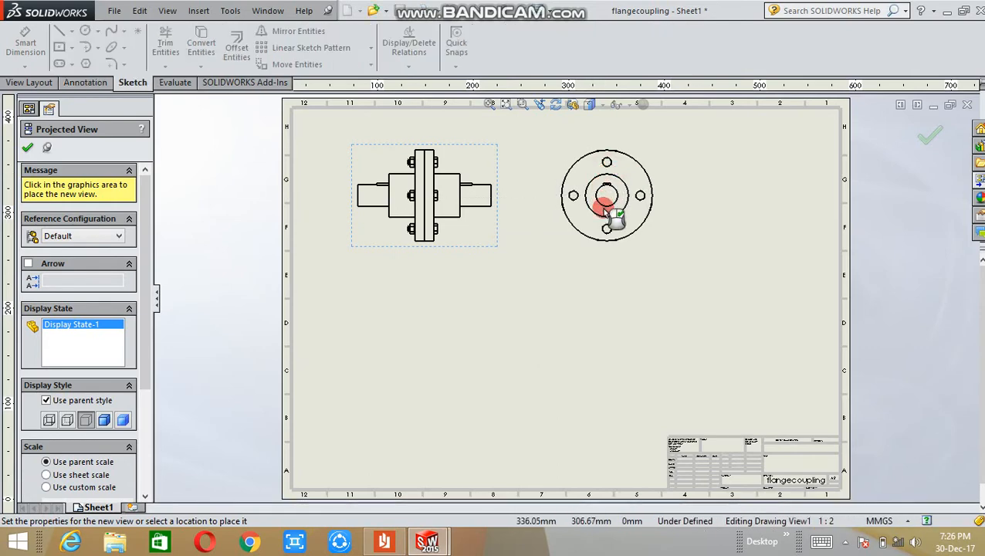
{"action": "mouse_move", "coordinate": [618, 170]}
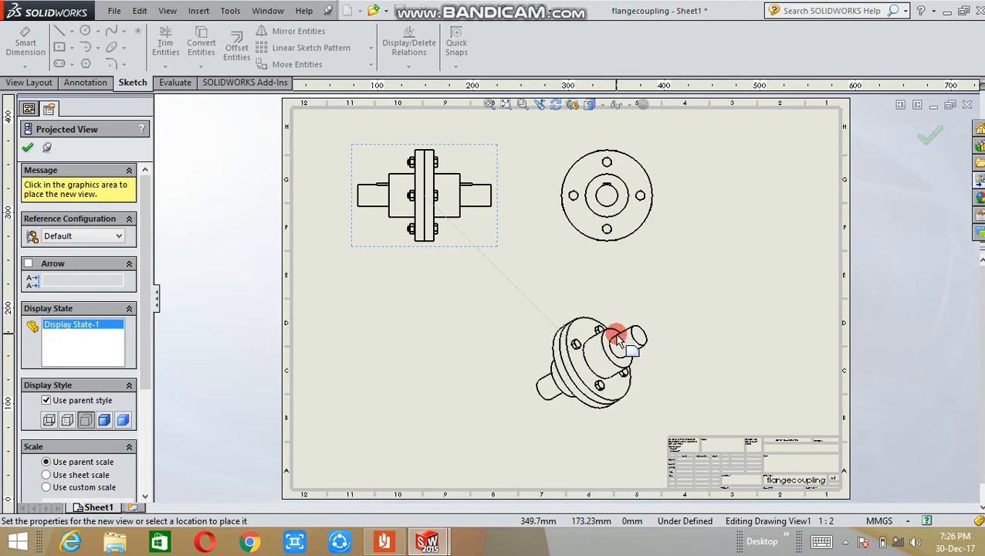
{"action": "mouse_move", "coordinate": [741, 278]}
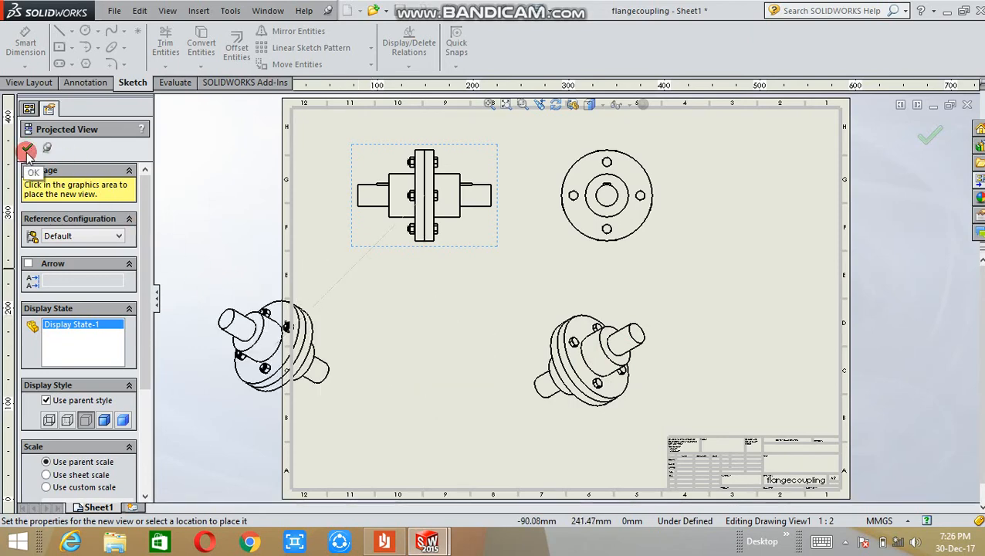
{"action": "left_click", "coordinate": [27, 149]}
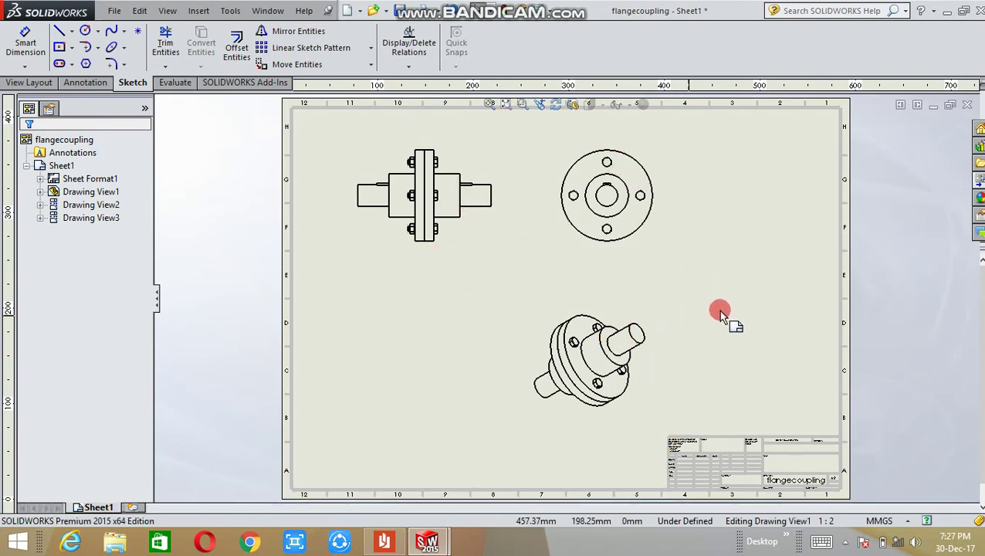
{"action": "mouse_move", "coordinate": [807, 310]}
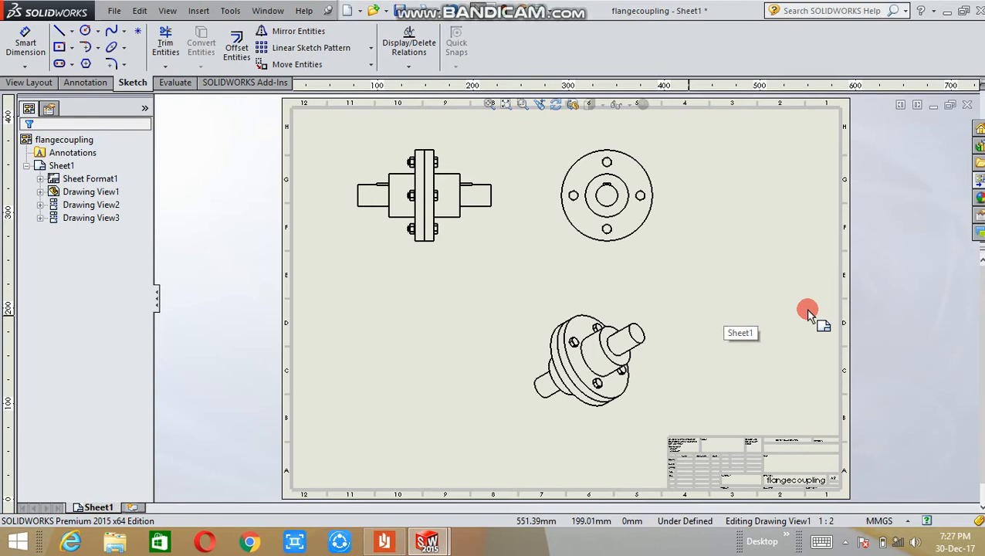
{"action": "left_click", "coordinate": [423, 195]}
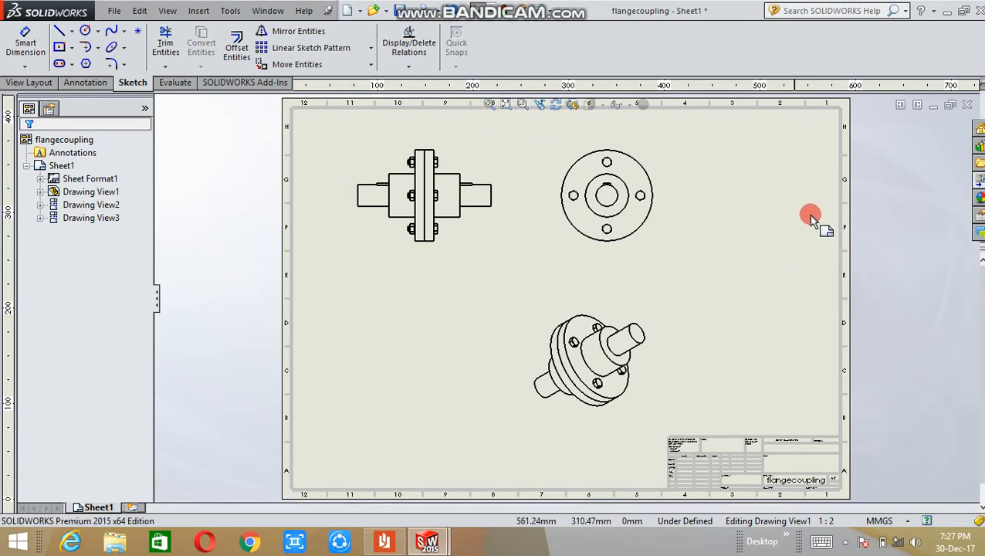
{"action": "mouse_move", "coordinate": [795, 227]}
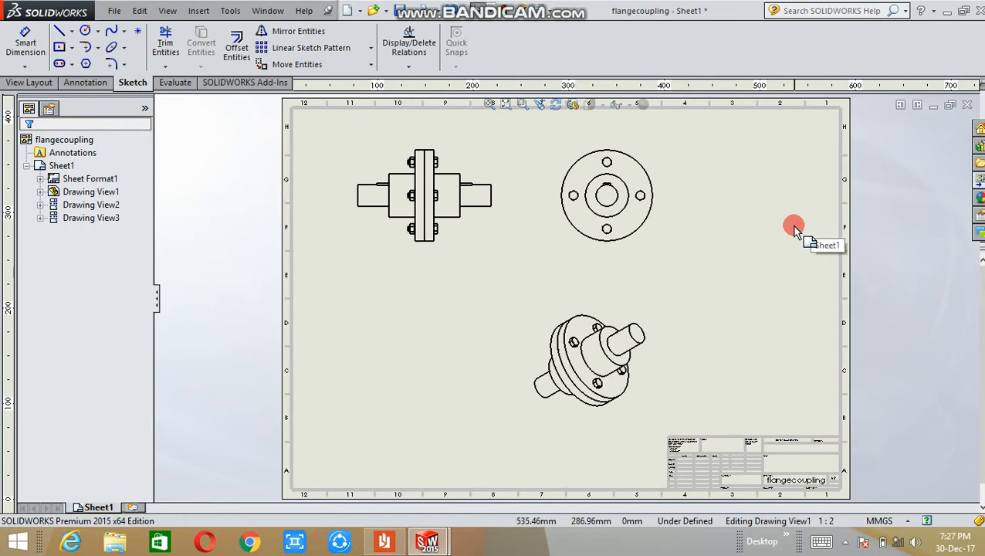
{"action": "mouse_move", "coordinate": [795, 230]}
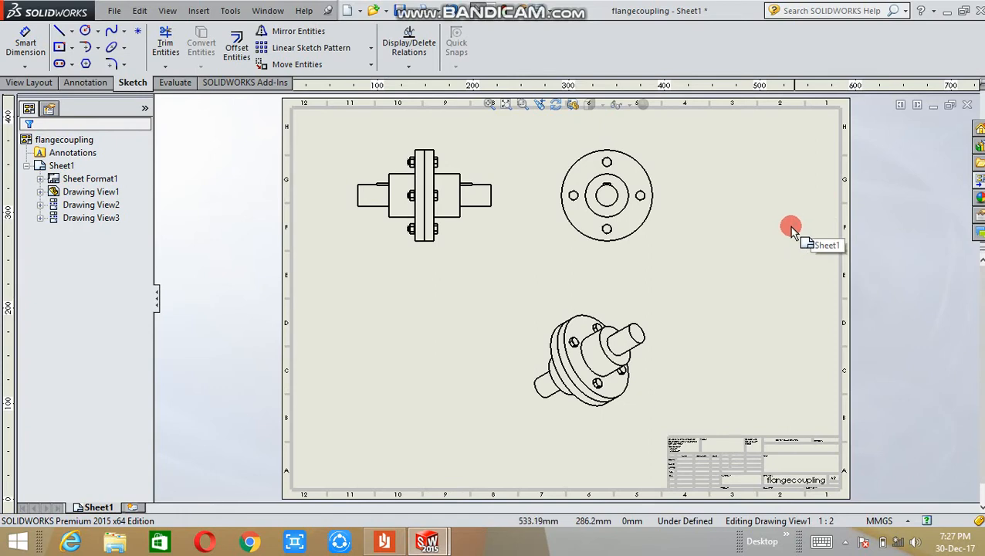
{"action": "mouse_move", "coordinate": [733, 233]}
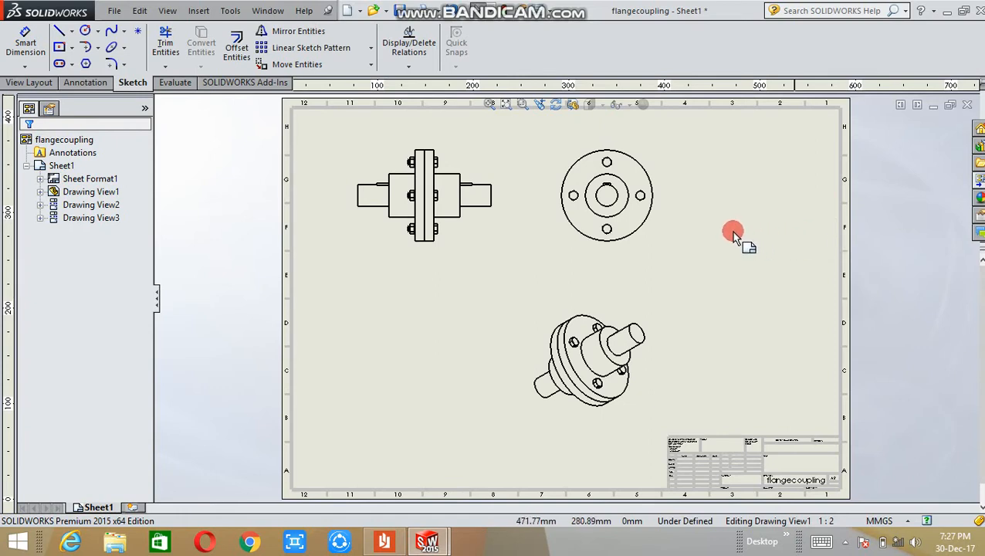
{"action": "mouse_move", "coordinate": [734, 233]}
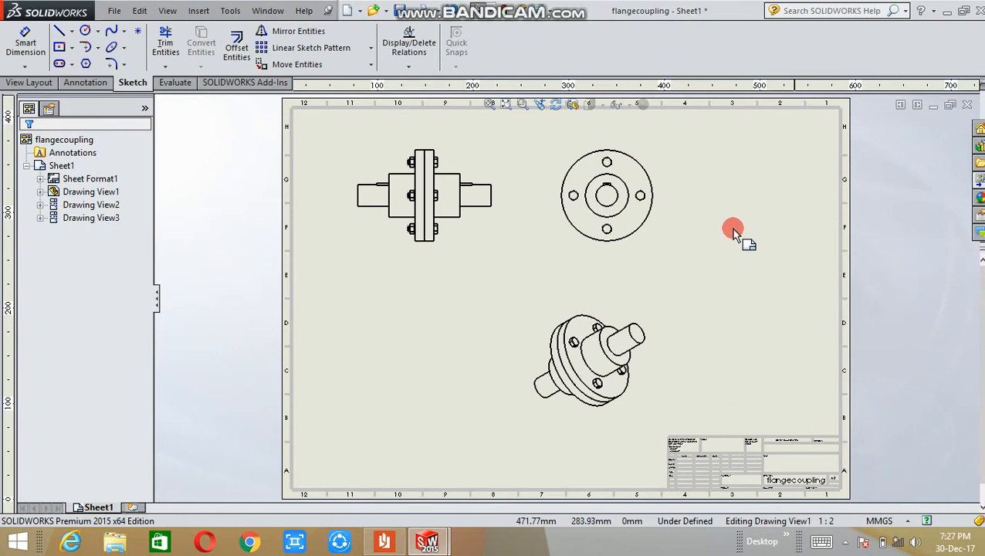
{"action": "mouse_move", "coordinate": [732, 226]}
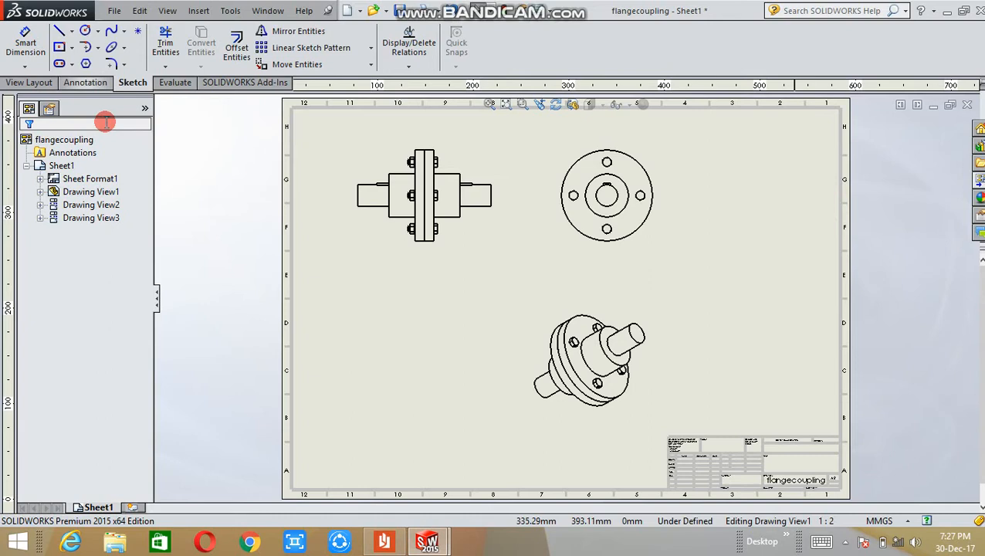
Step: Set First angle projection in the Sheet Format1 properties
{"action": "left_click", "coordinate": [90, 178]}
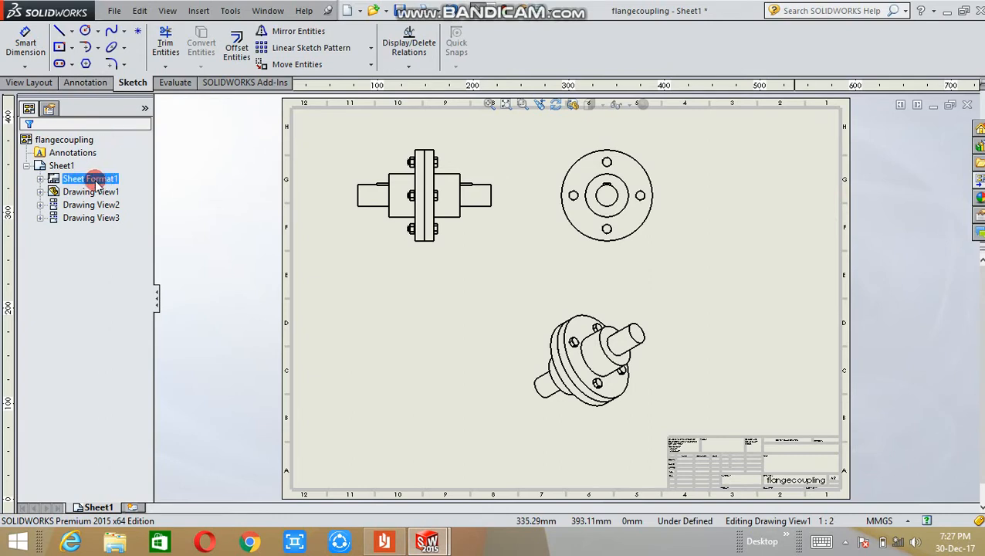
{"action": "right_click", "coordinate": [90, 178]}
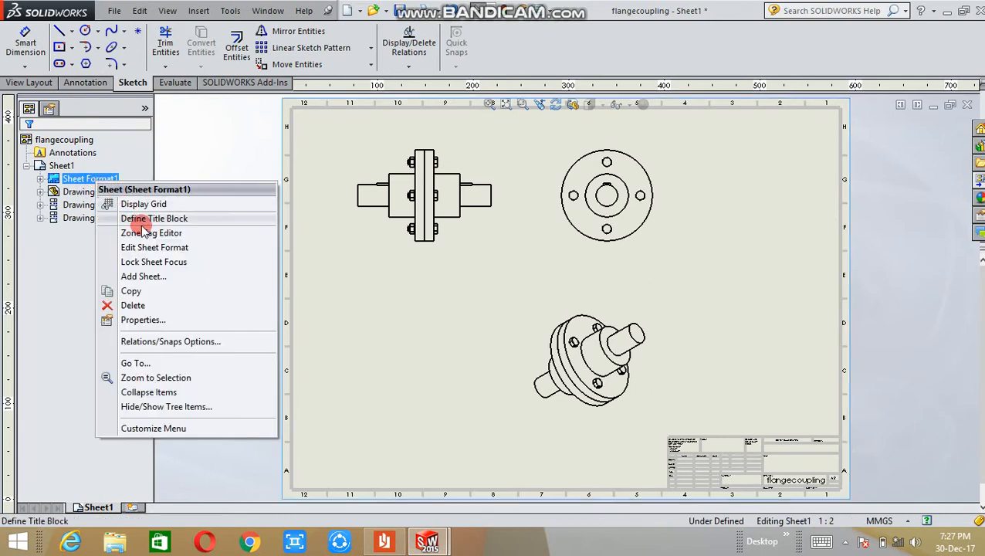
{"action": "mouse_move", "coordinate": [155, 324]}
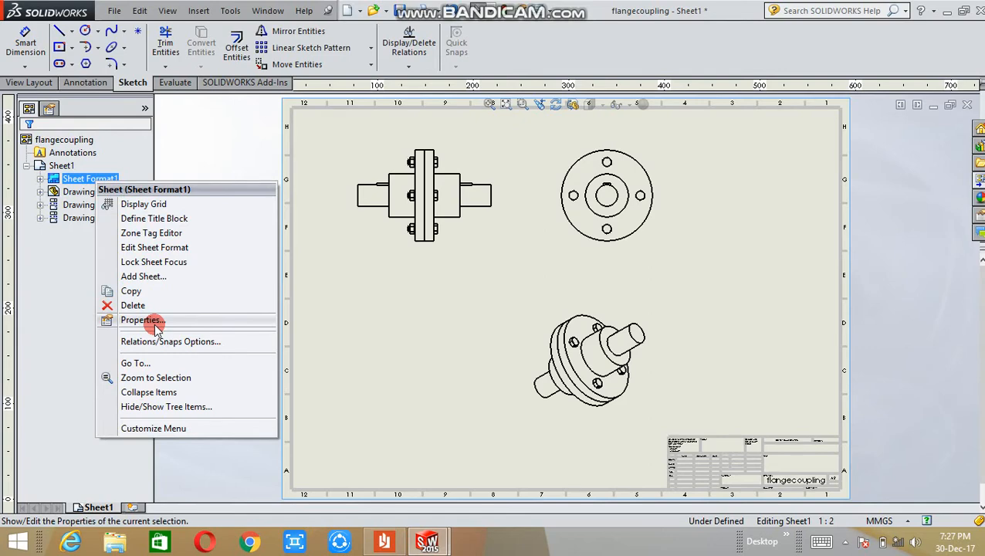
{"action": "left_click", "coordinate": [142, 320]}
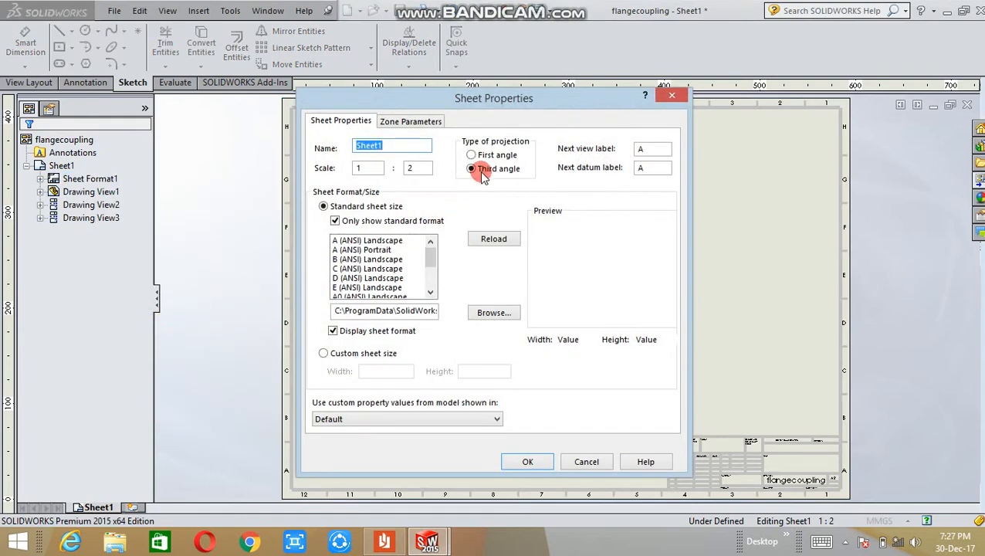
{"action": "left_click", "coordinate": [471, 155]}
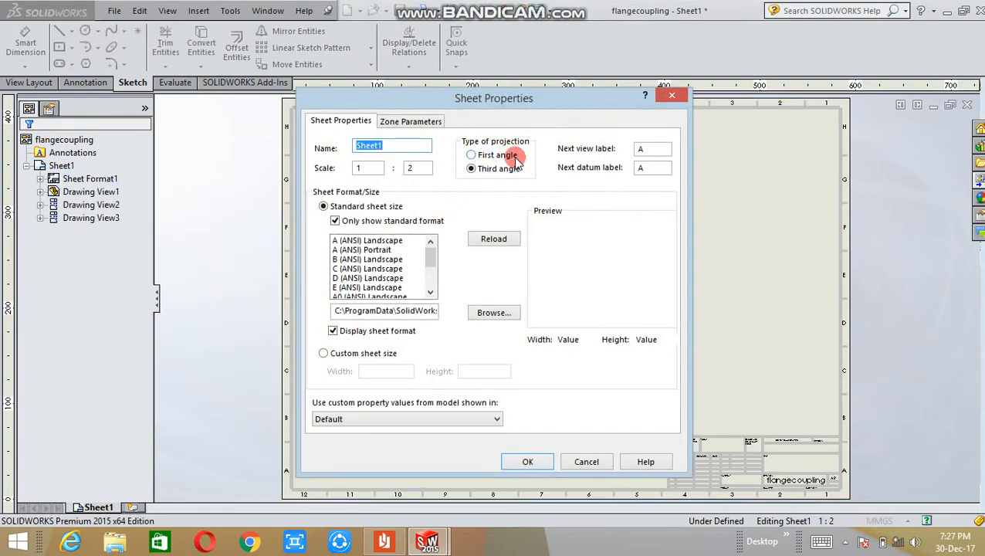
{"action": "left_click", "coordinate": [471, 169]}
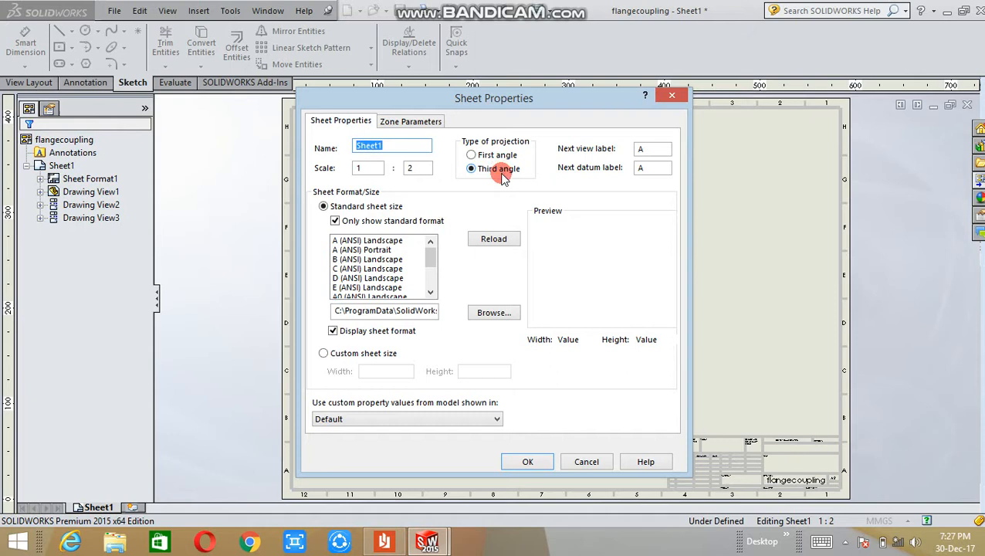
{"action": "left_click", "coordinate": [471, 154]}
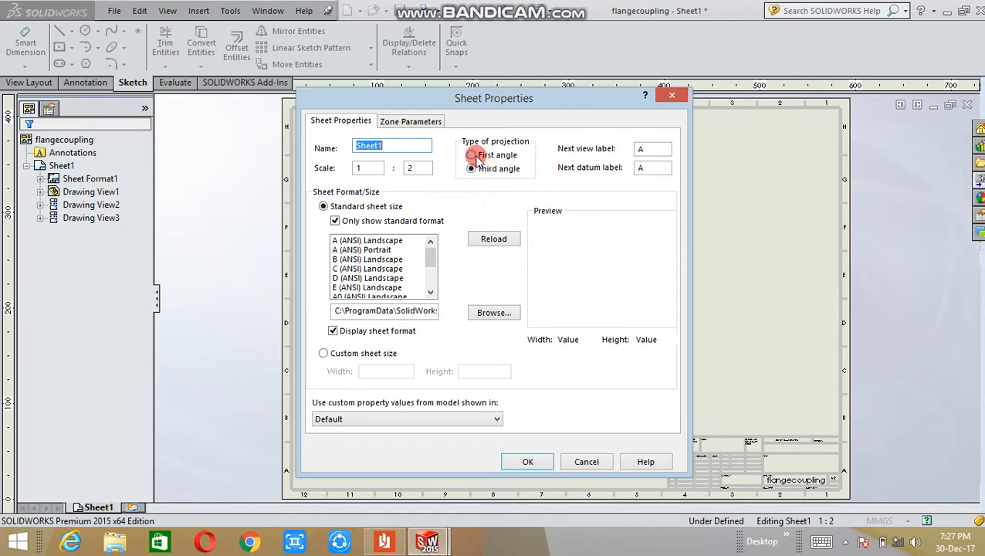
{"action": "left_click", "coordinate": [471, 154]}
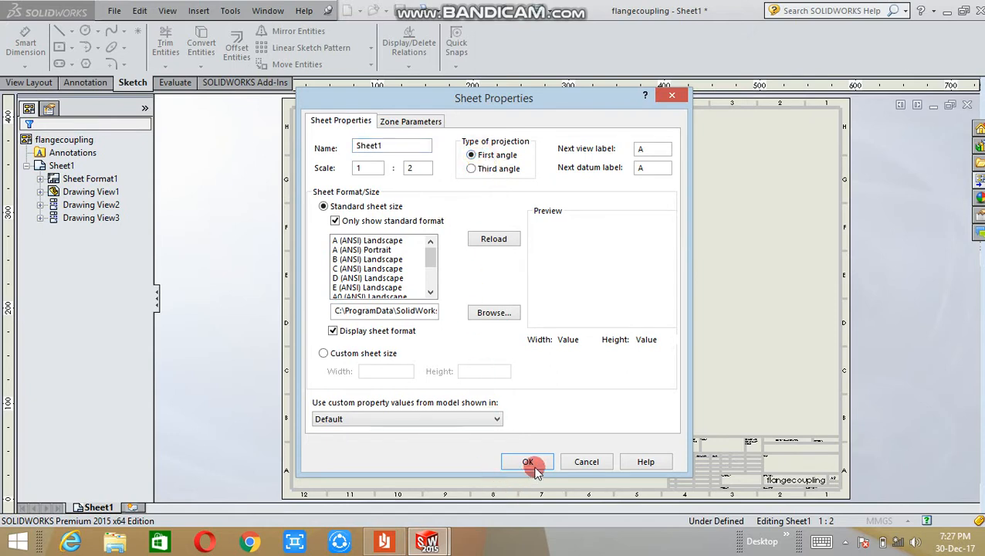
{"action": "left_click", "coordinate": [527, 461]}
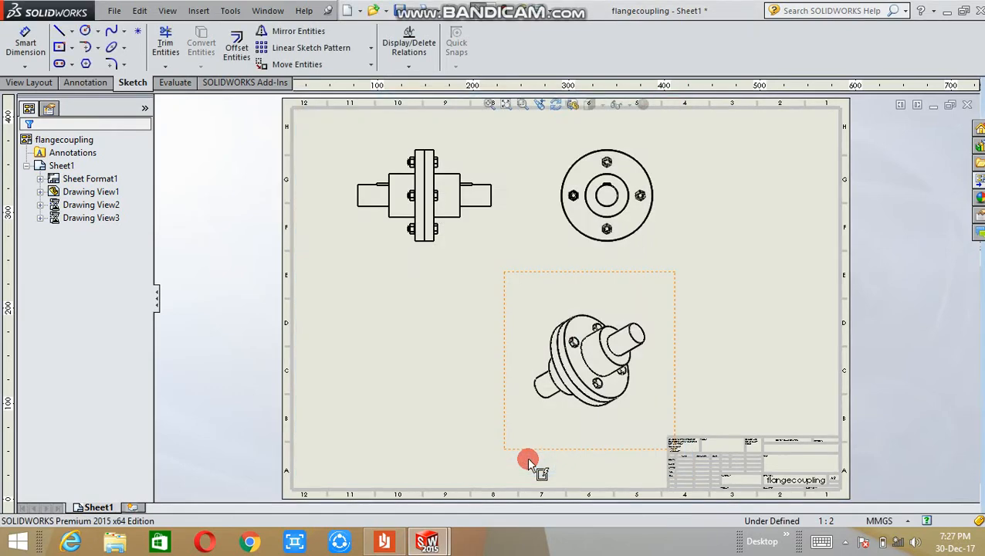
{"action": "left_click", "coordinate": [594, 343]}
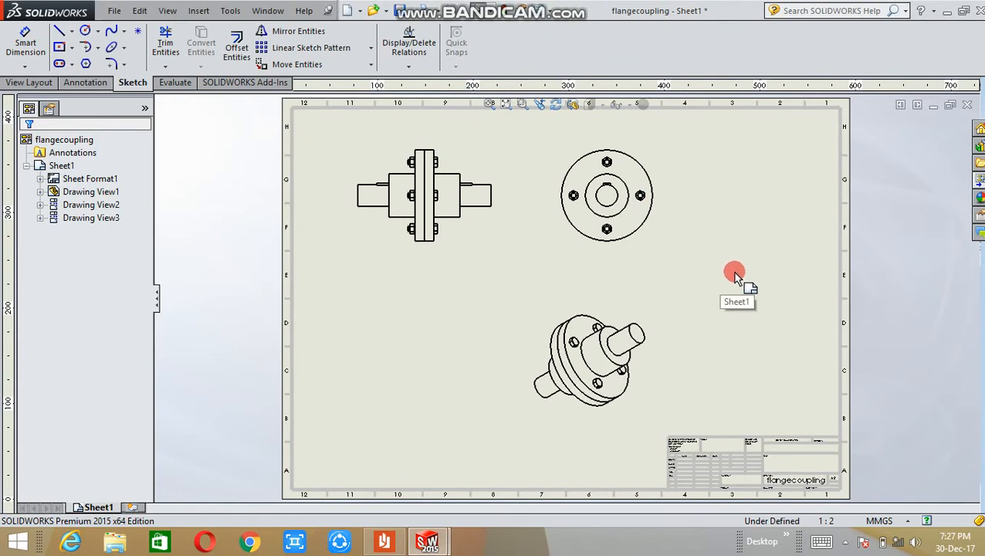
{"action": "mouse_move", "coordinate": [696, 247]}
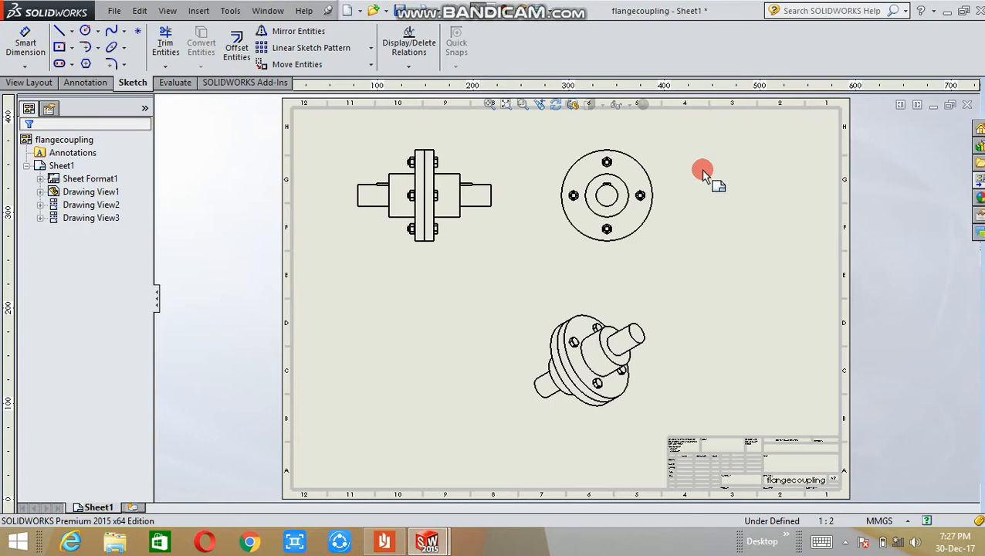
{"action": "mouse_move", "coordinate": [661, 193]}
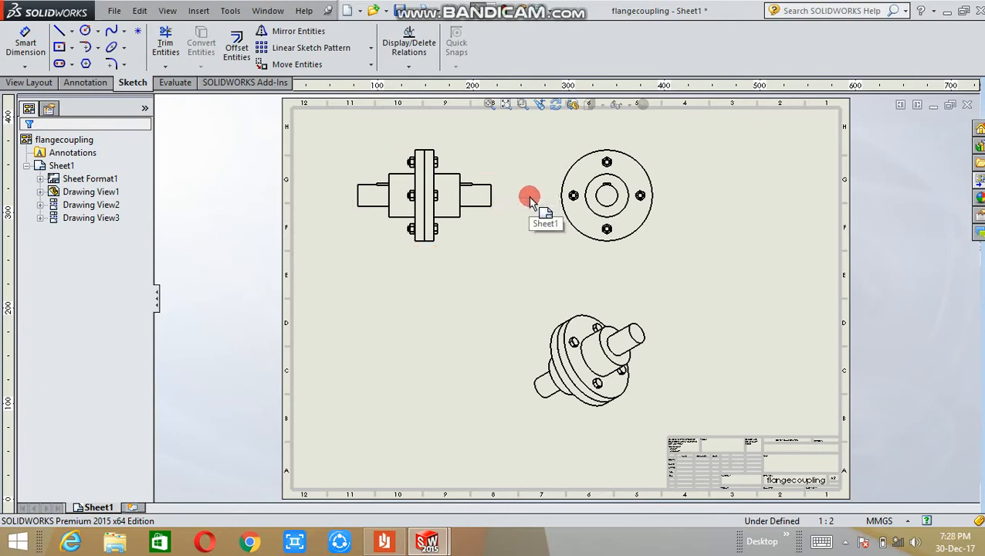
{"action": "left_click", "coordinate": [425, 195]}
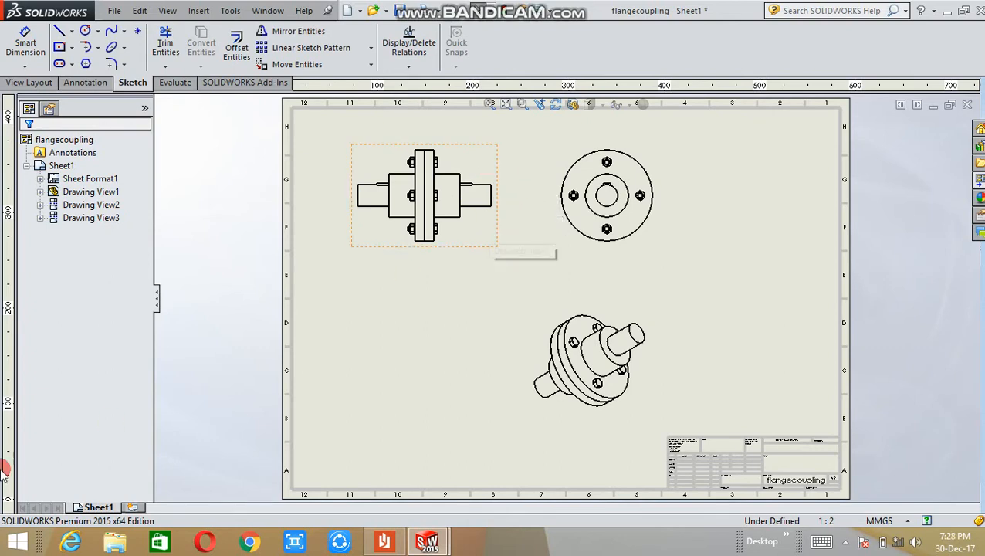
{"action": "left_click", "coordinate": [91, 191]}
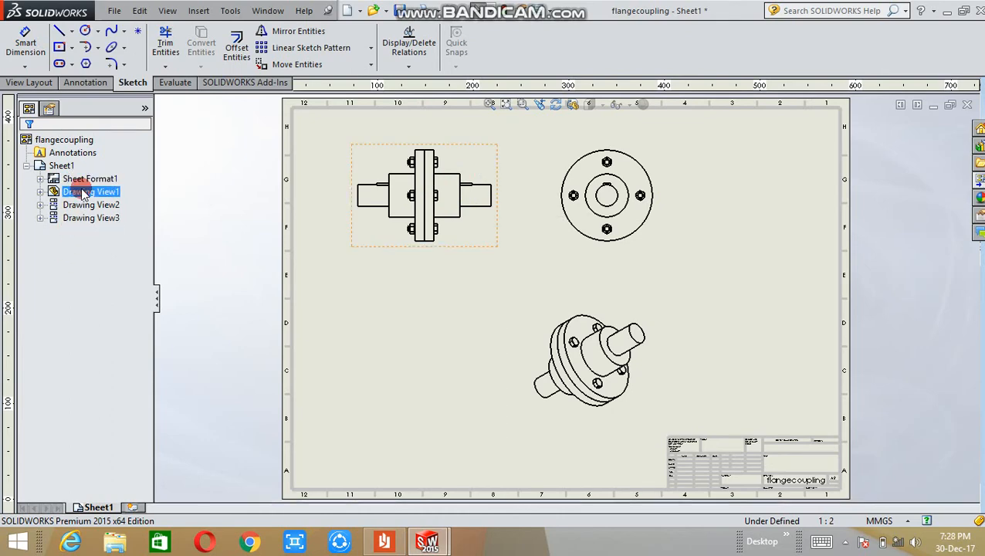
{"action": "right_click", "coordinate": [89, 191]}
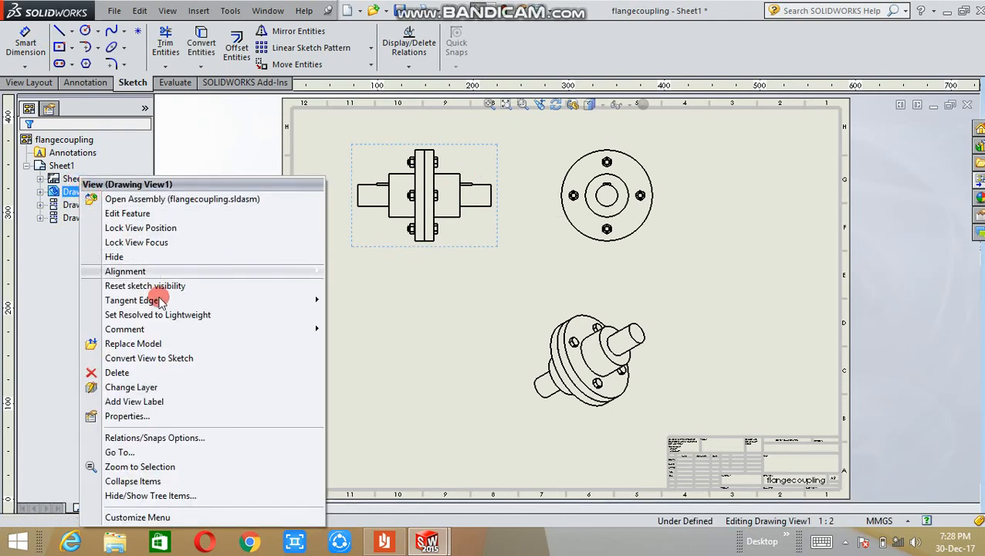
{"action": "left_click", "coordinate": [125, 416]}
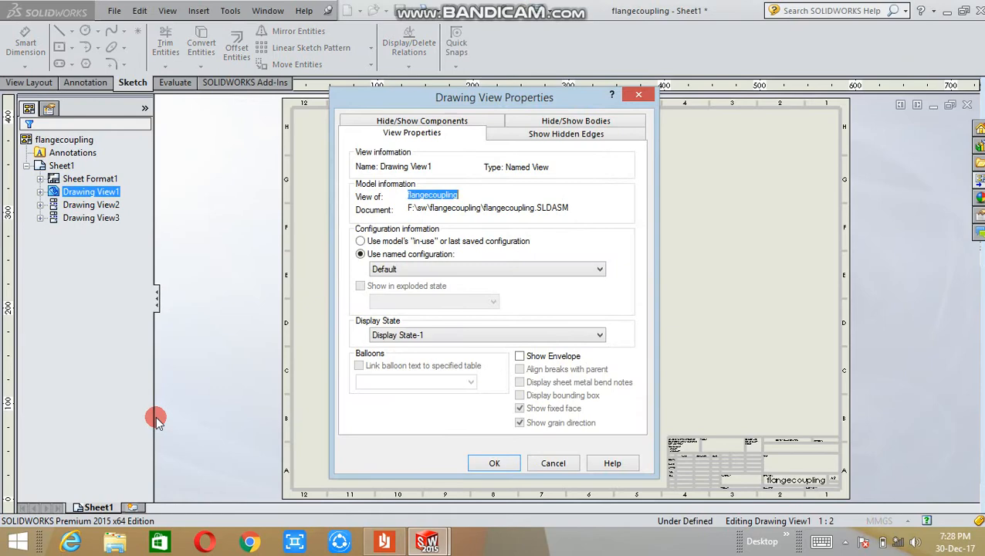
{"action": "left_click", "coordinate": [494, 463]}
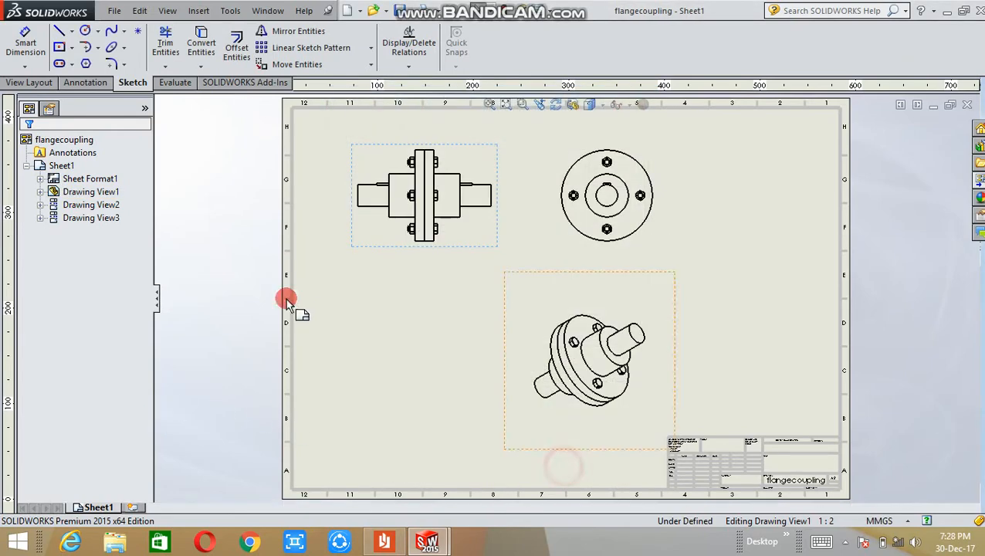
{"action": "left_click", "coordinate": [73, 152]}
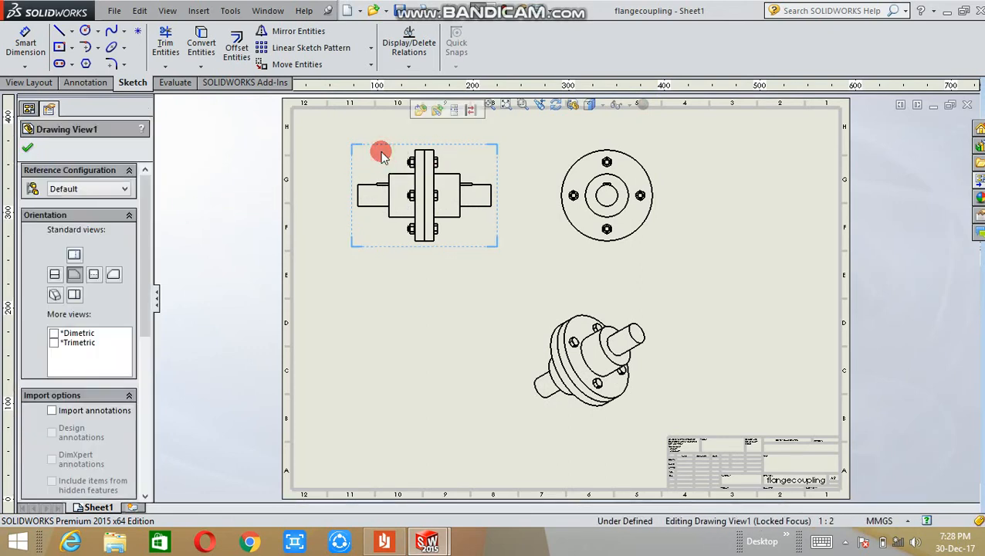
Step: Set Drawing View1's display style to Hidden Lines Visible
{"action": "scroll", "scroll_direction": "down", "scroll_amount": 3}
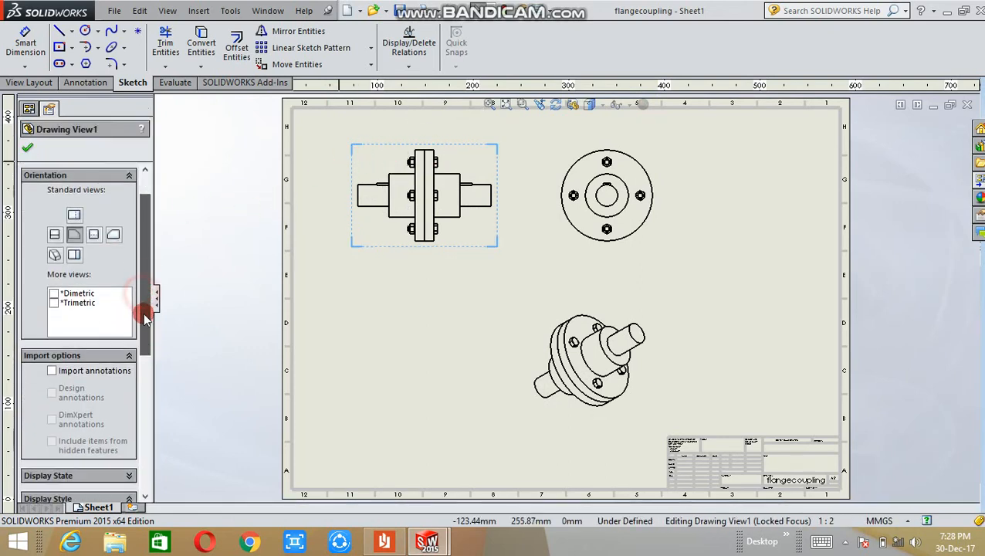
{"action": "scroll", "scroll_direction": "down", "scroll_amount": 3}
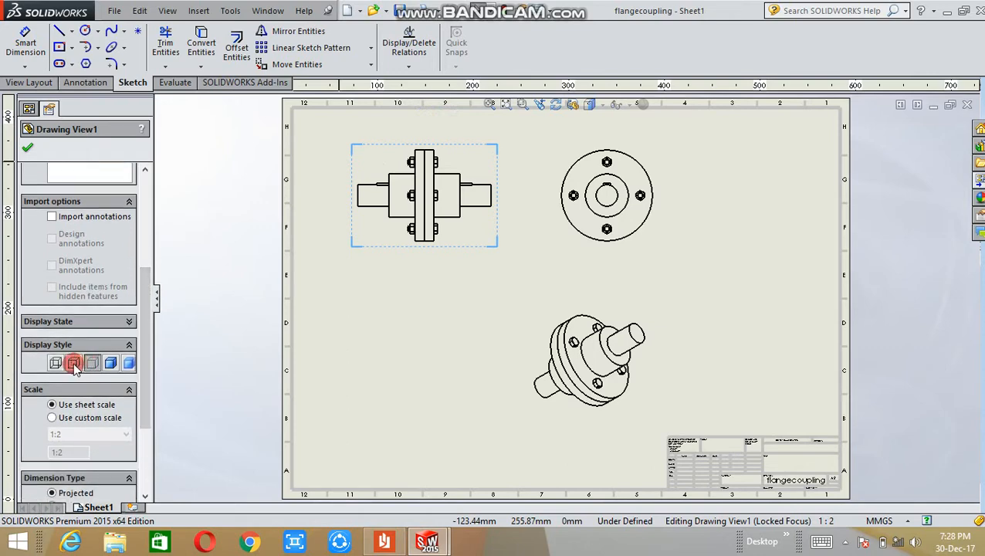
{"action": "left_click", "coordinate": [73, 363]}
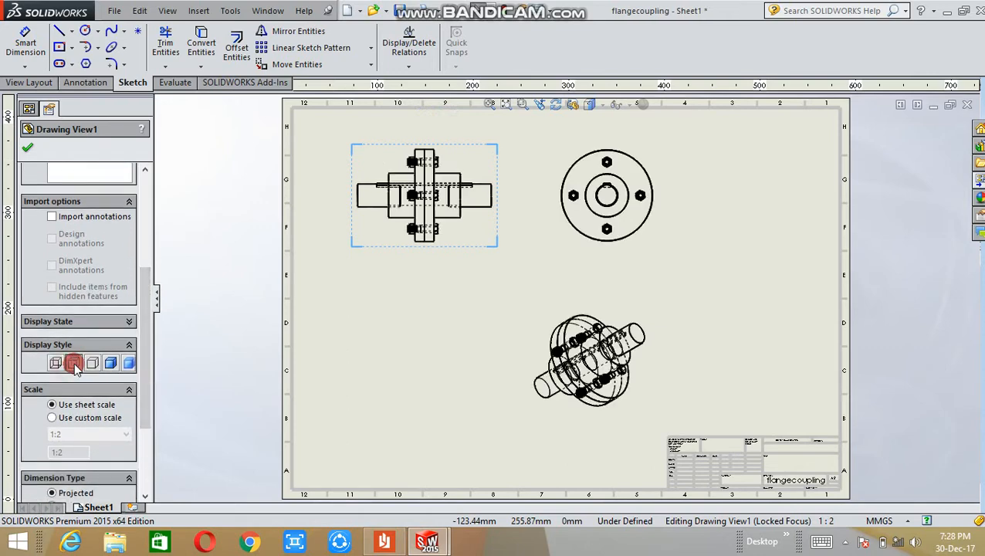
{"action": "left_click", "coordinate": [598, 348]}
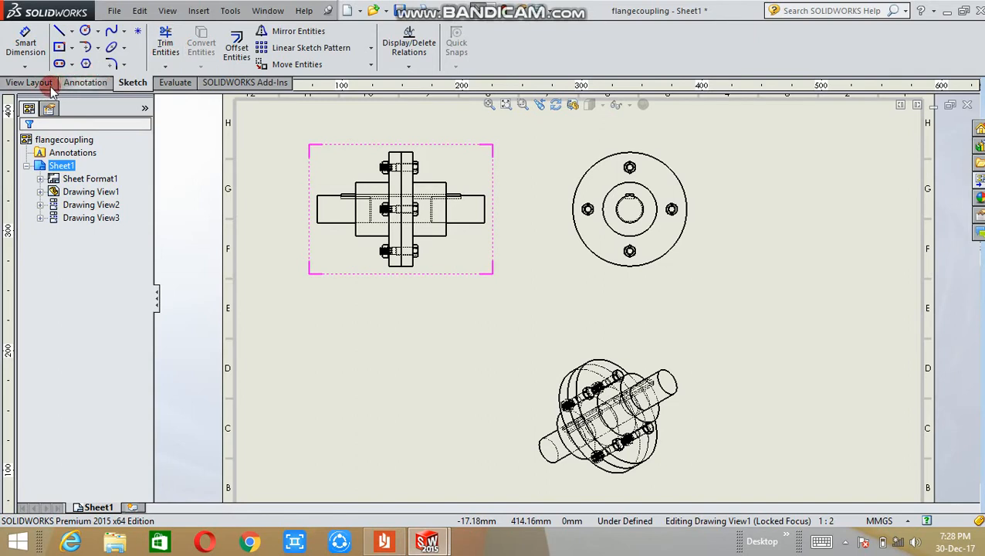
Step: Create section view A-A from a horizontal cutting line through the front view's centre
{"action": "left_click", "coordinate": [29, 83]}
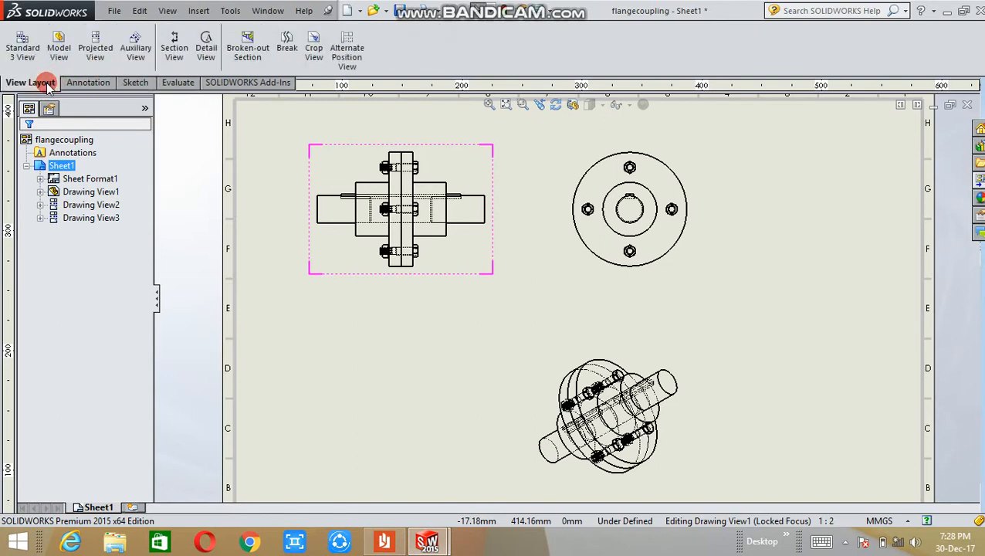
{"action": "mouse_move", "coordinate": [173, 46]}
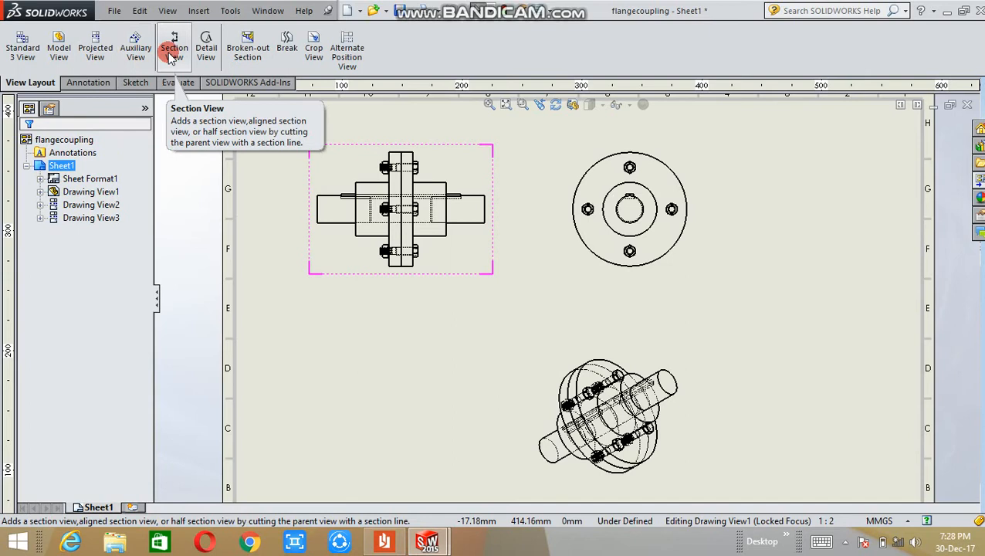
{"action": "left_click", "coordinate": [173, 46]}
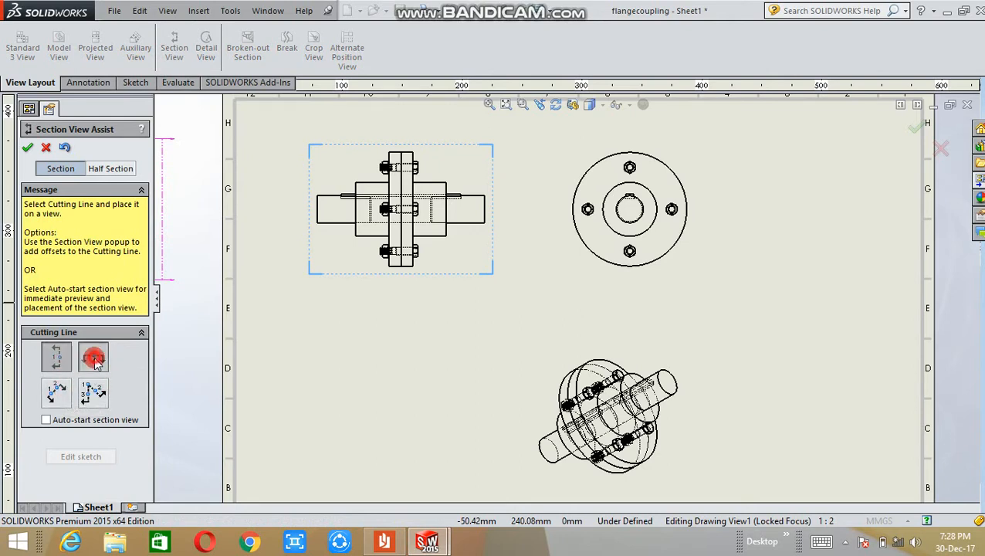
{"action": "left_click", "coordinate": [469, 232]}
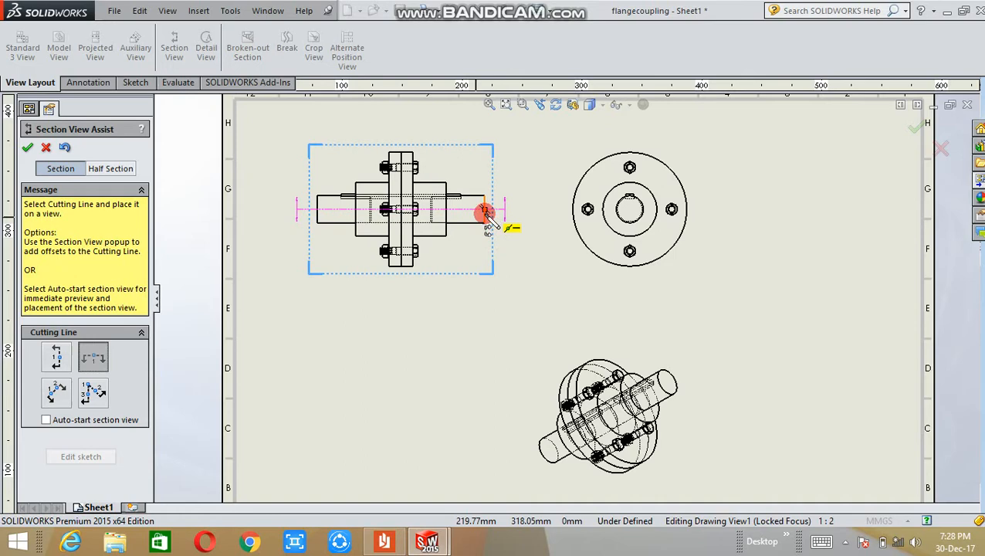
{"action": "left_click", "coordinate": [485, 209]}
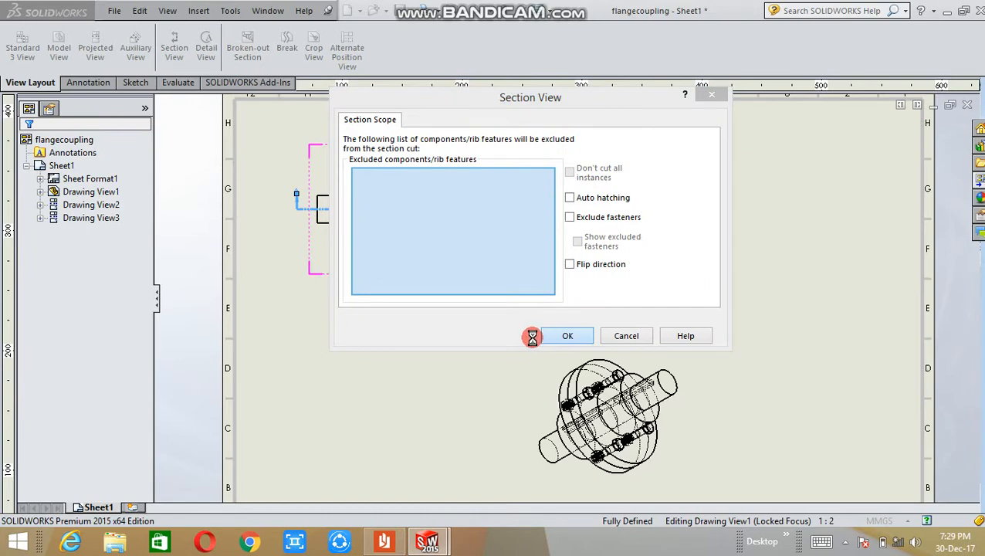
{"action": "left_click", "coordinate": [568, 335]}
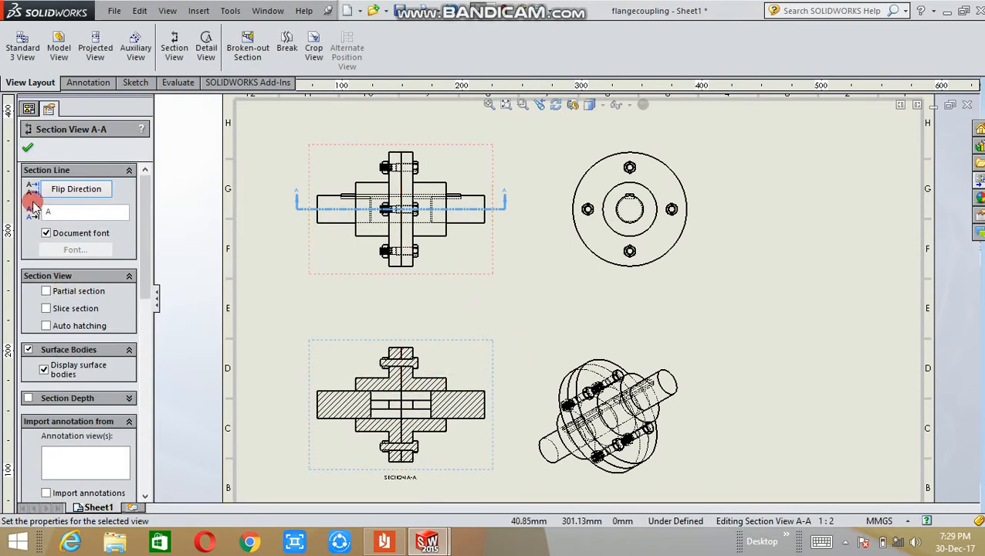
{"action": "left_click", "coordinate": [27, 148]}
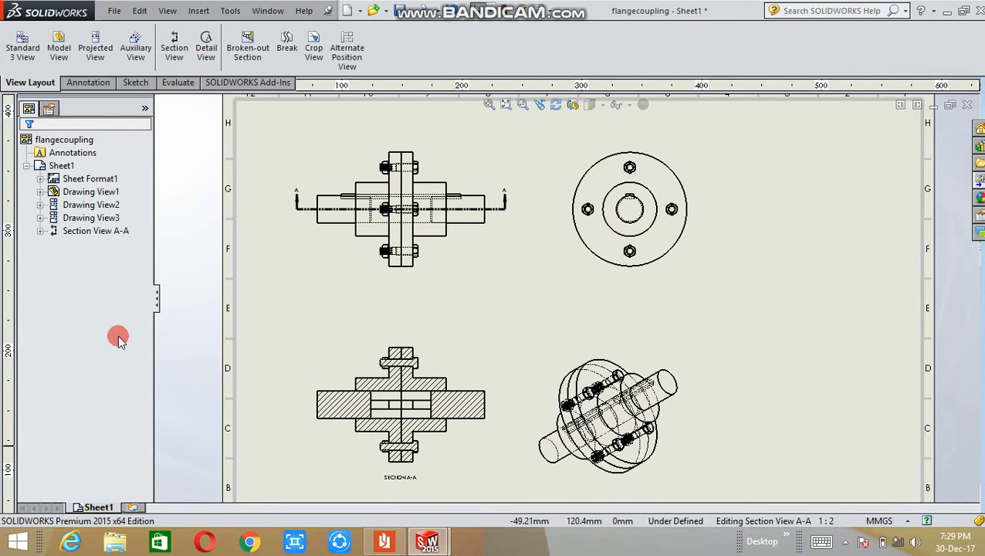
Step: Add Ø190 and Ø90 diameter dimensions plus bolt and hub dimensions in section A-A
{"action": "left_click", "coordinate": [87, 82]}
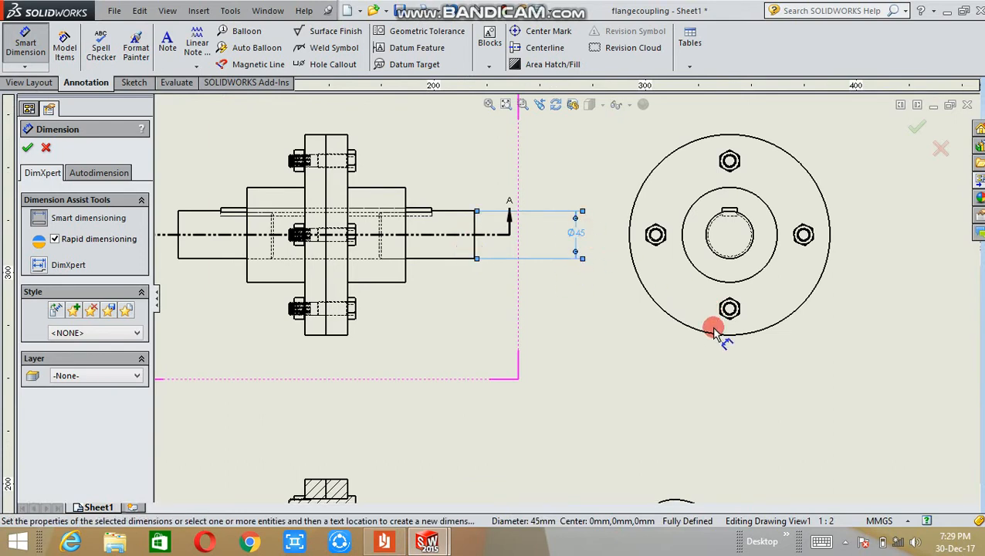
{"action": "left_click", "coordinate": [712, 325]}
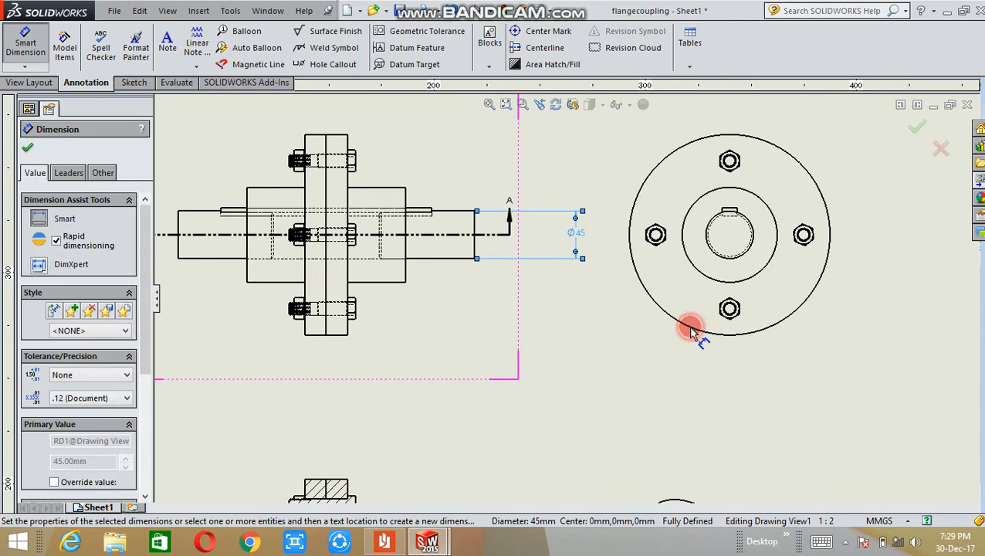
{"action": "mouse_move", "coordinate": [720, 336]}
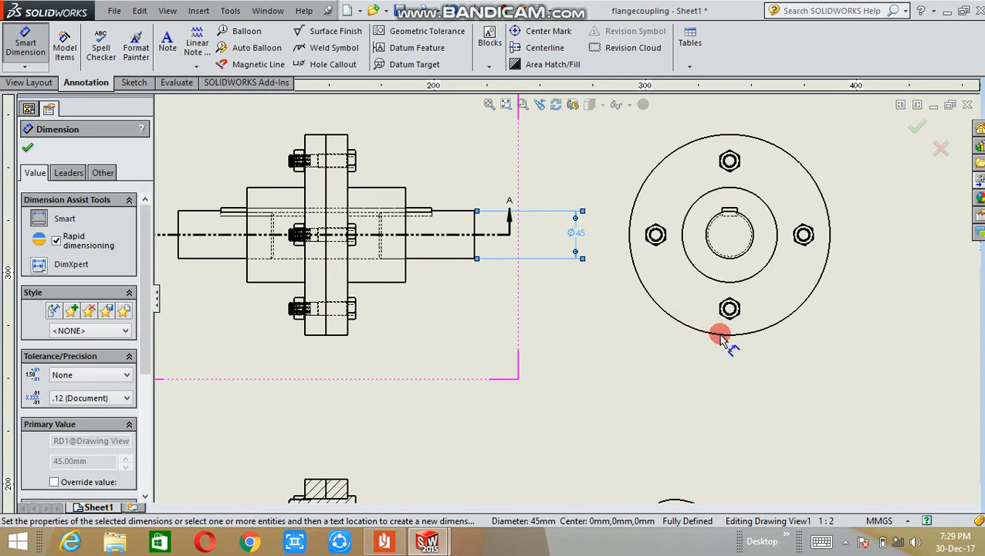
{"action": "left_click", "coordinate": [718, 333]}
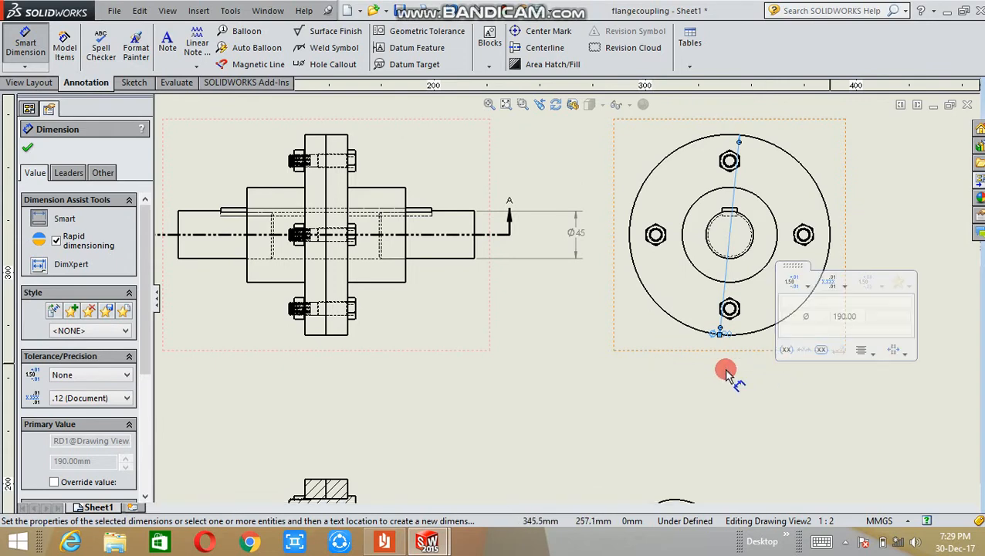
{"action": "left_click", "coordinate": [720, 332]}
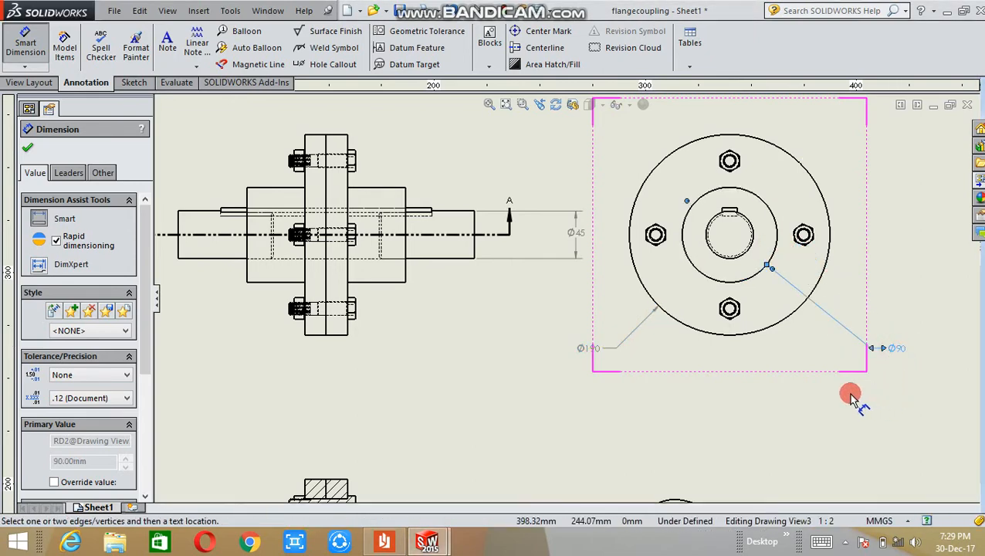
{"action": "left_click", "coordinate": [342, 127]}
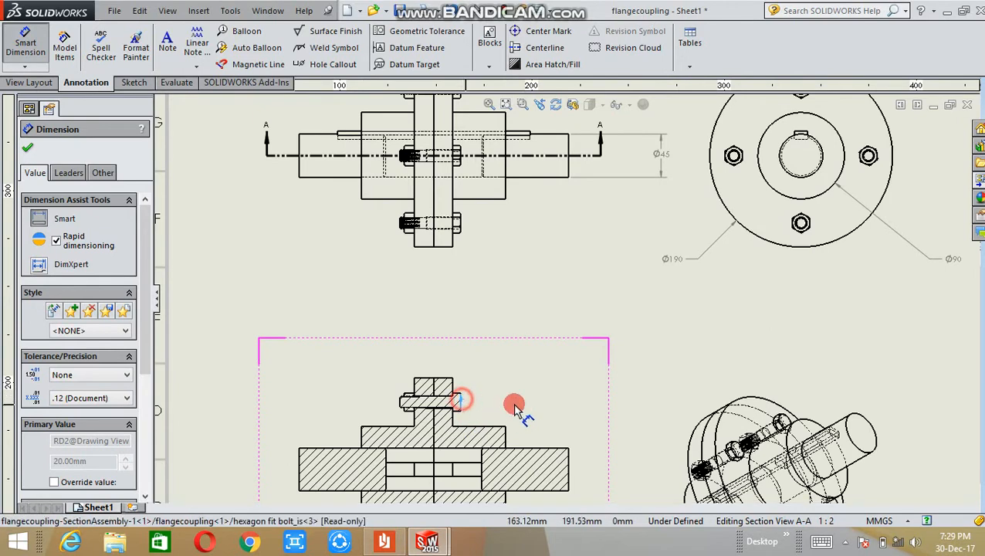
{"action": "left_click", "coordinate": [415, 325]}
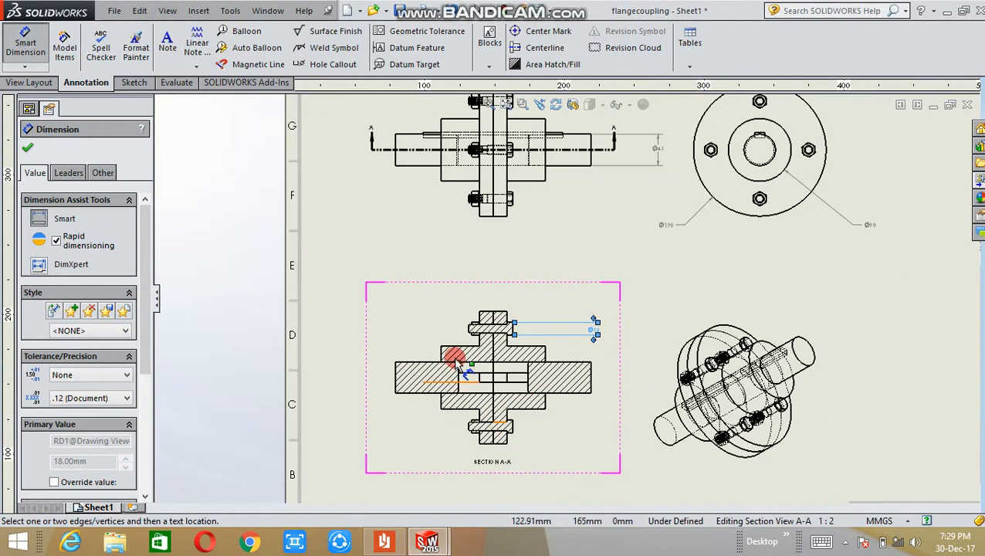
{"action": "left_click", "coordinate": [594, 330]}
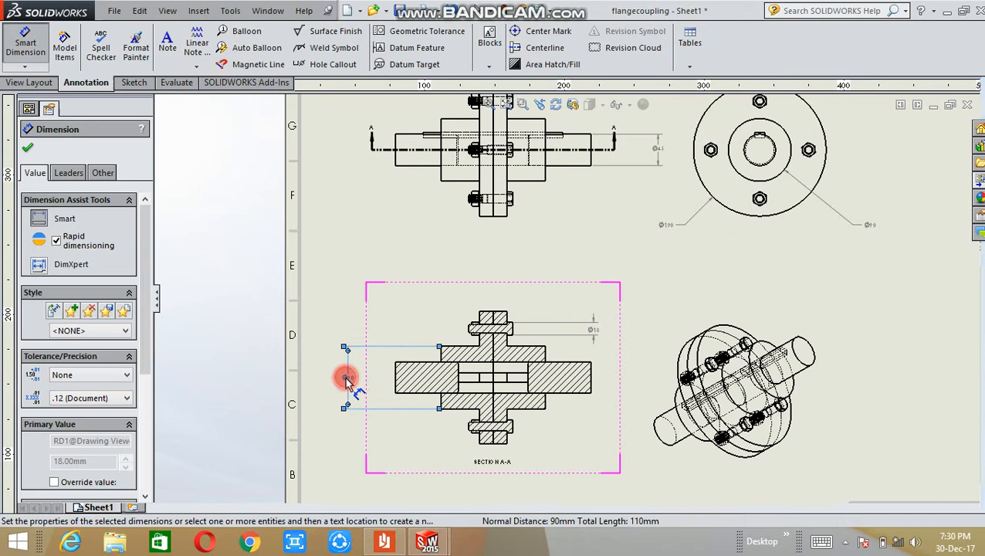
{"action": "left_click", "coordinate": [29, 148]}
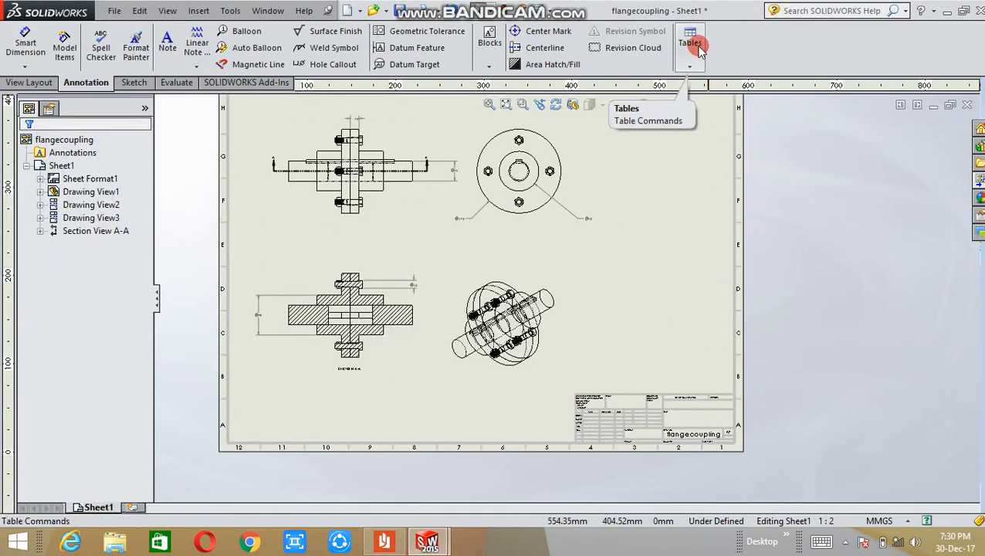
Step: Insert a bill of materials for Drawing View1 using the bom-standard template
{"action": "left_click", "coordinate": [689, 58]}
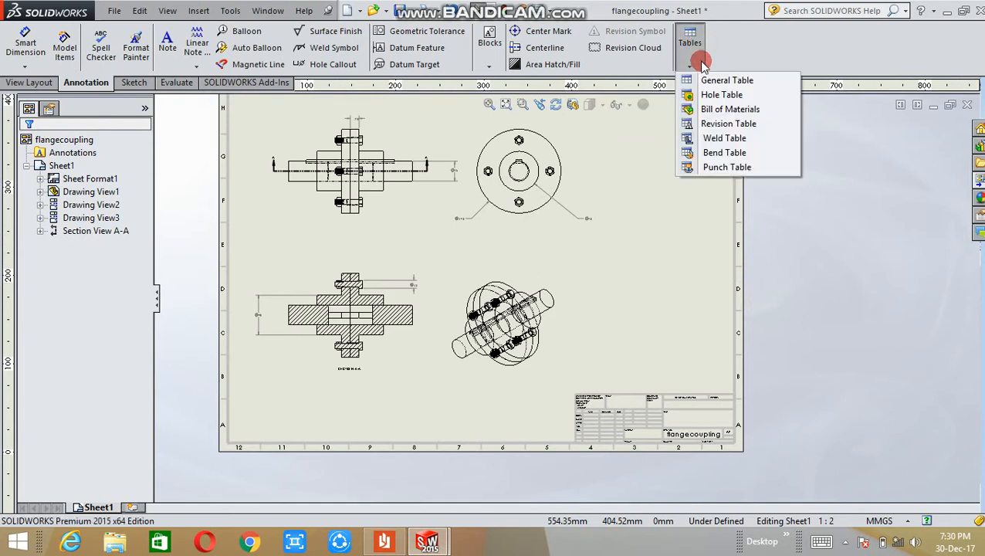
{"action": "mouse_move", "coordinate": [729, 109]}
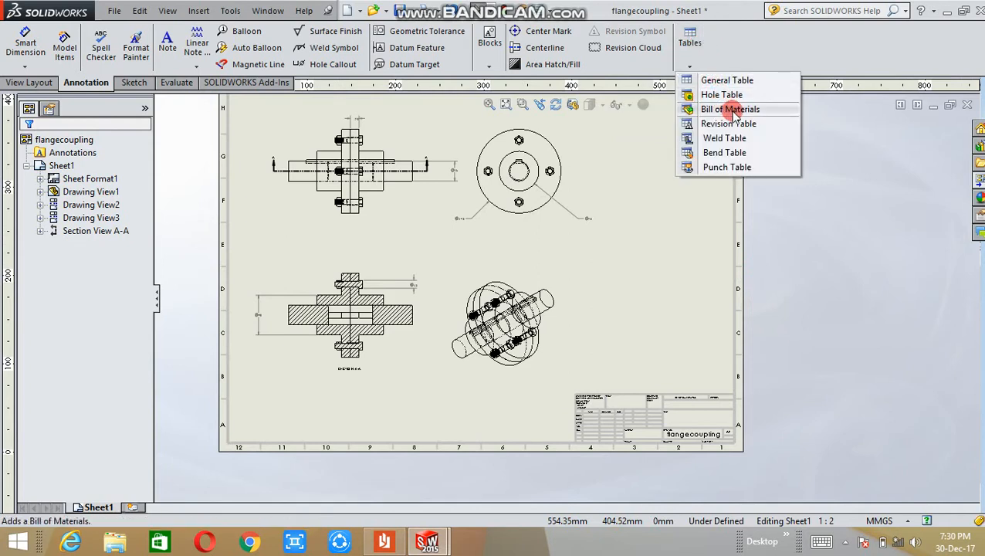
{"action": "left_click", "coordinate": [730, 109]}
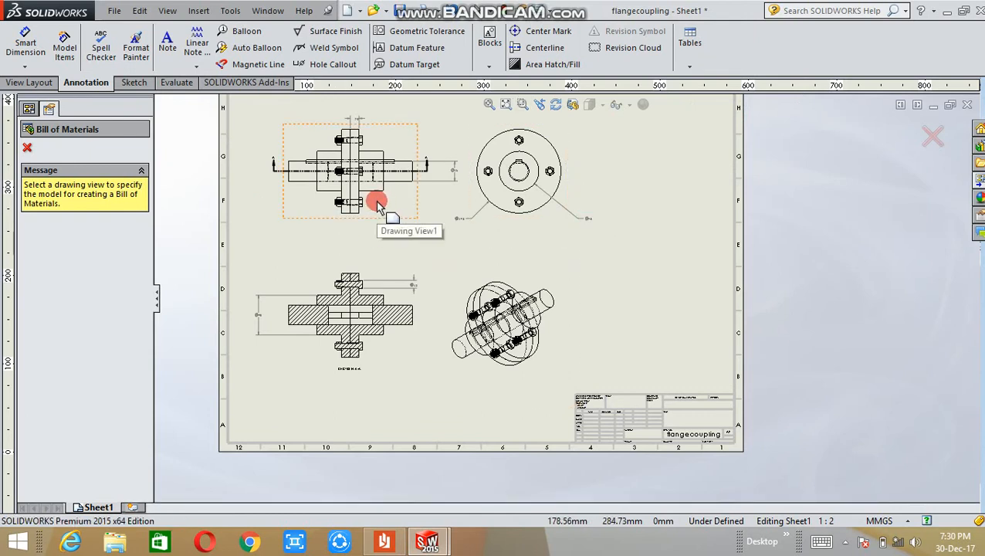
{"action": "left_click", "coordinate": [377, 201]}
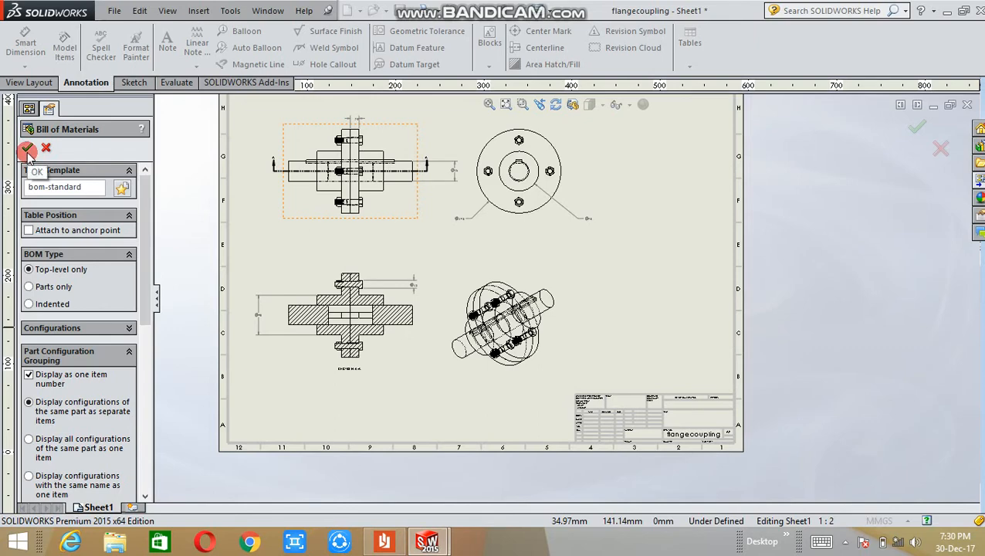
{"action": "left_click", "coordinate": [27, 148]}
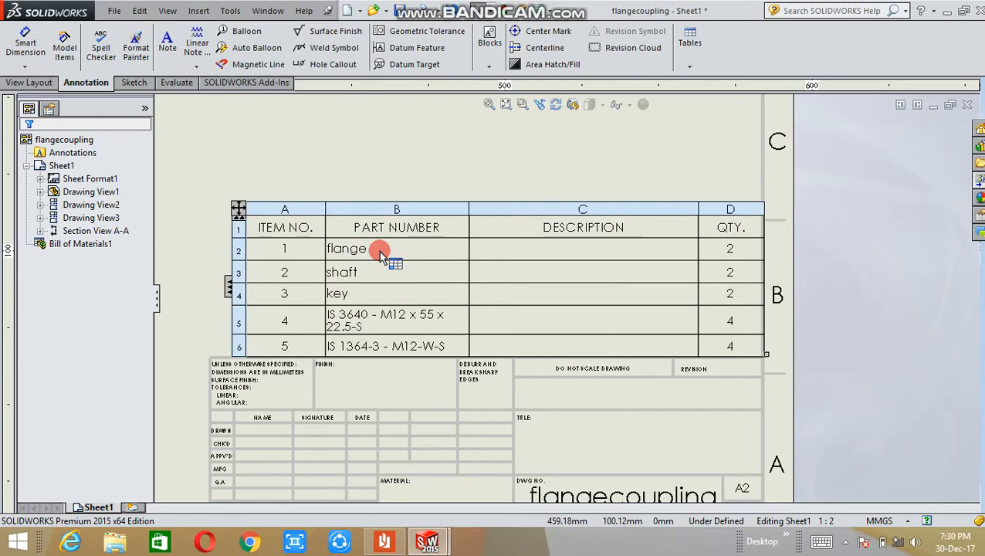
{"action": "mouse_move", "coordinate": [380, 255]}
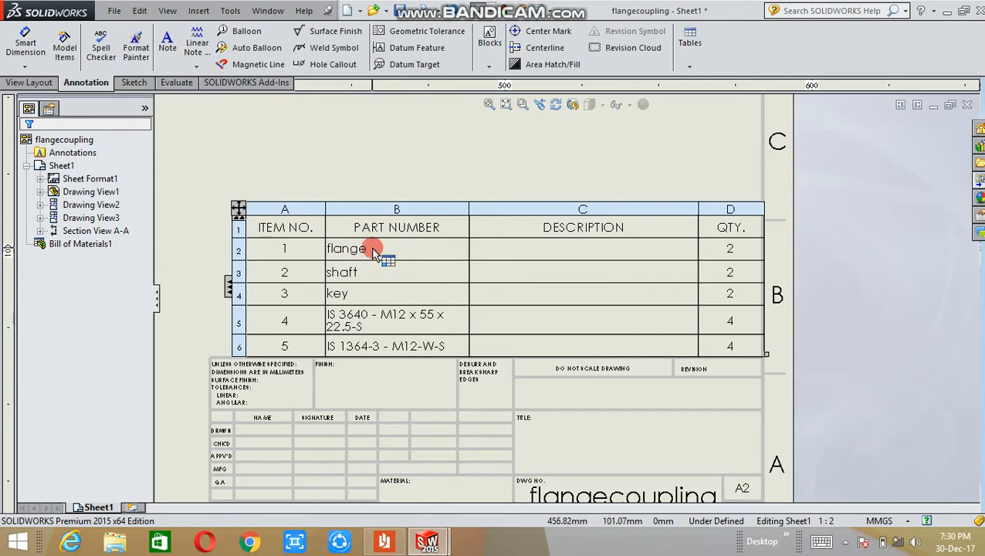
Step: Break the link on the flange row's BOM description cell for manual entry
{"action": "double_click", "coordinate": [346, 248]}
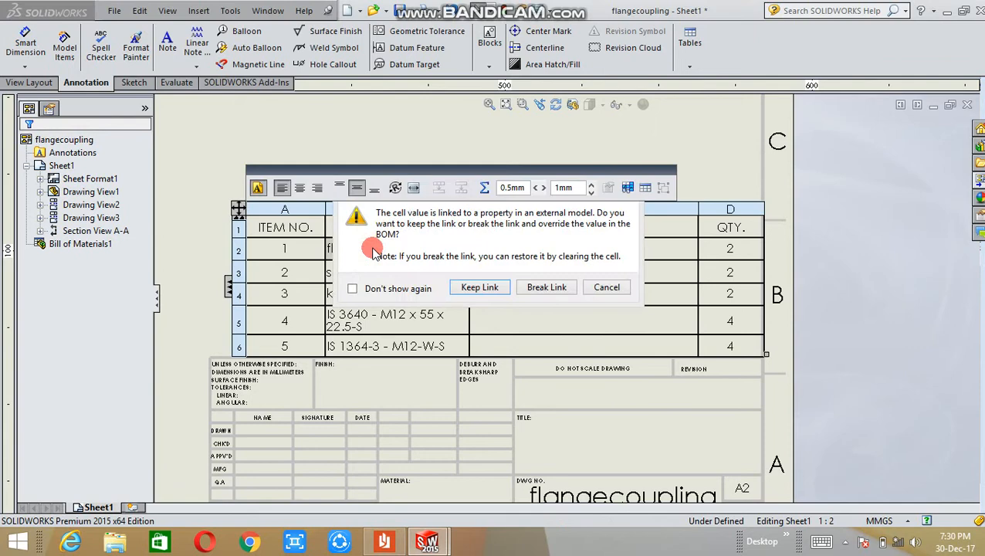
{"action": "mouse_move", "coordinate": [593, 212]}
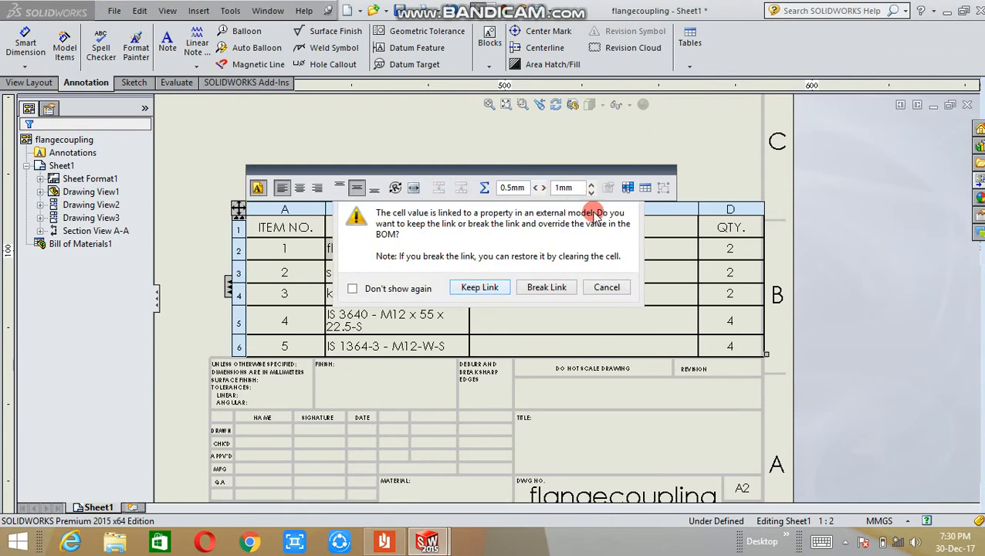
{"action": "mouse_move", "coordinate": [709, 276]}
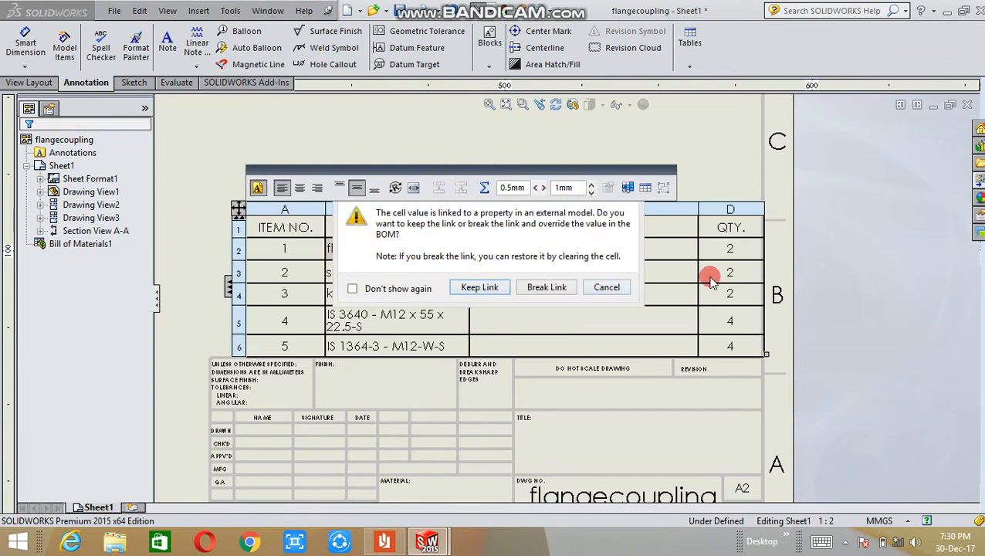
{"action": "mouse_move", "coordinate": [546, 286]}
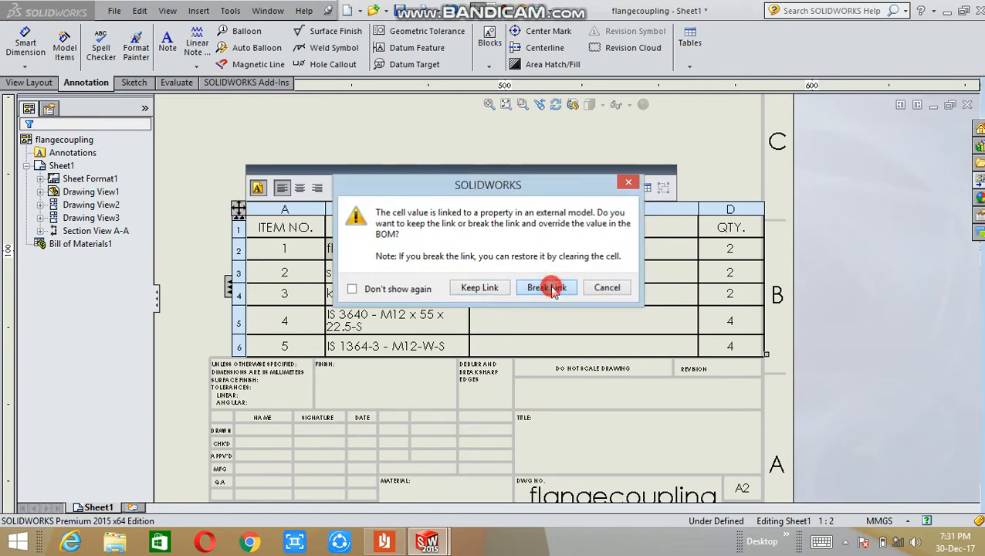
{"action": "left_click", "coordinate": [546, 288]}
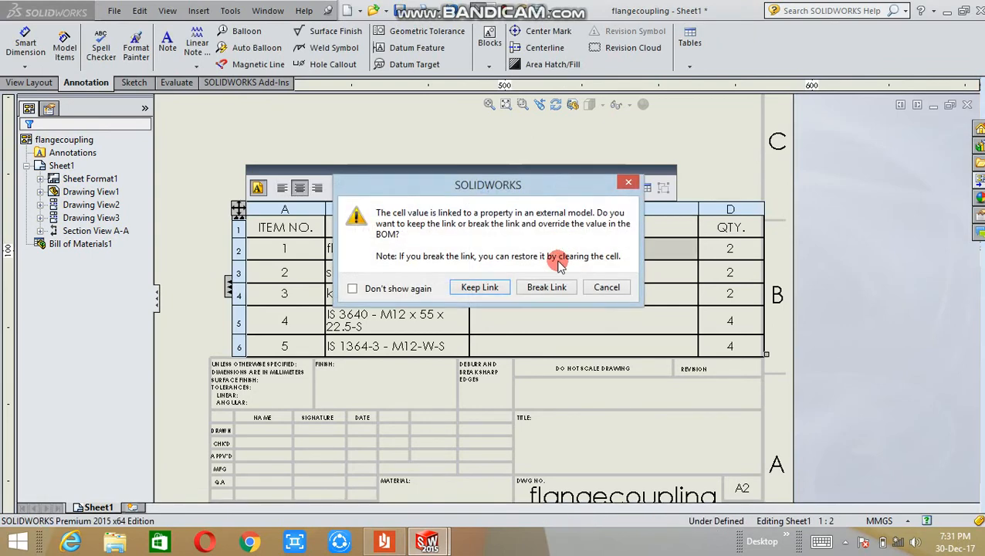
{"action": "left_click", "coordinate": [546, 286]}
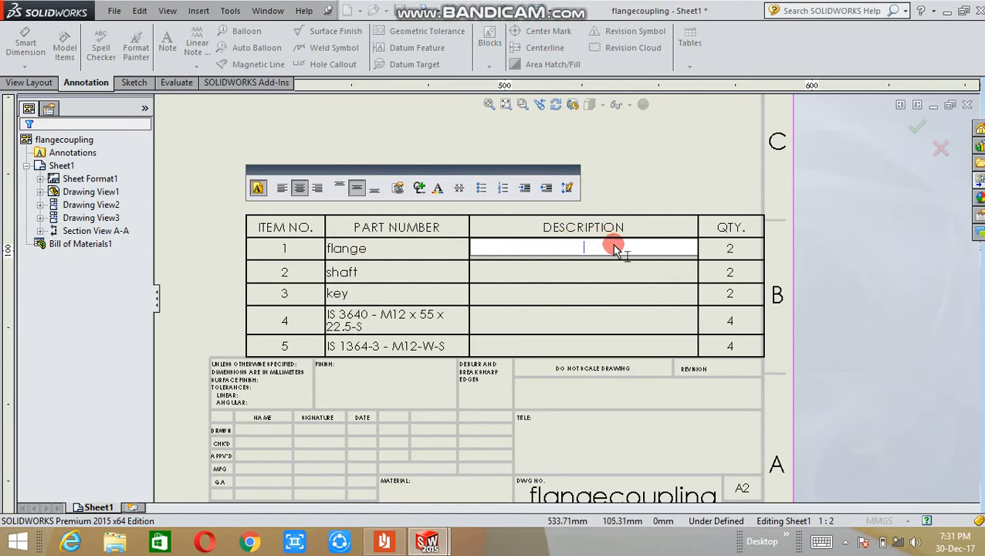
{"action": "mouse_move", "coordinate": [645, 271]}
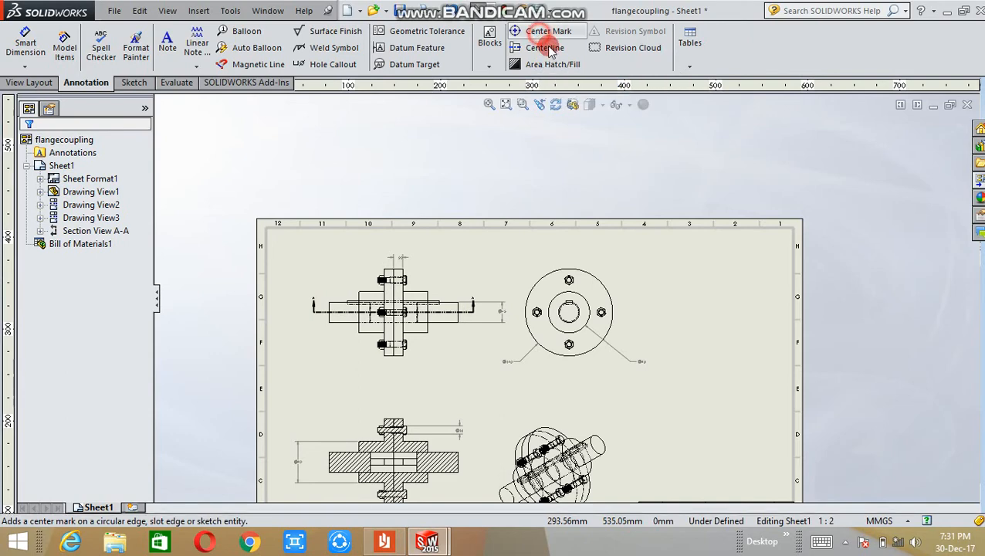
Step: Click outside the bill of materials to exit table editing
{"action": "left_click", "coordinate": [548, 31]}
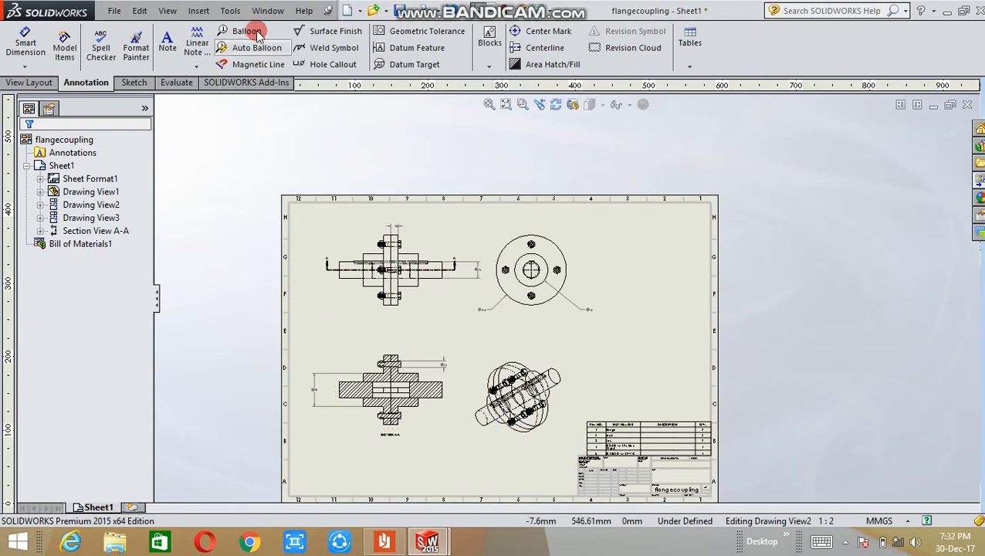
{"action": "mouse_move", "coordinate": [247, 31]}
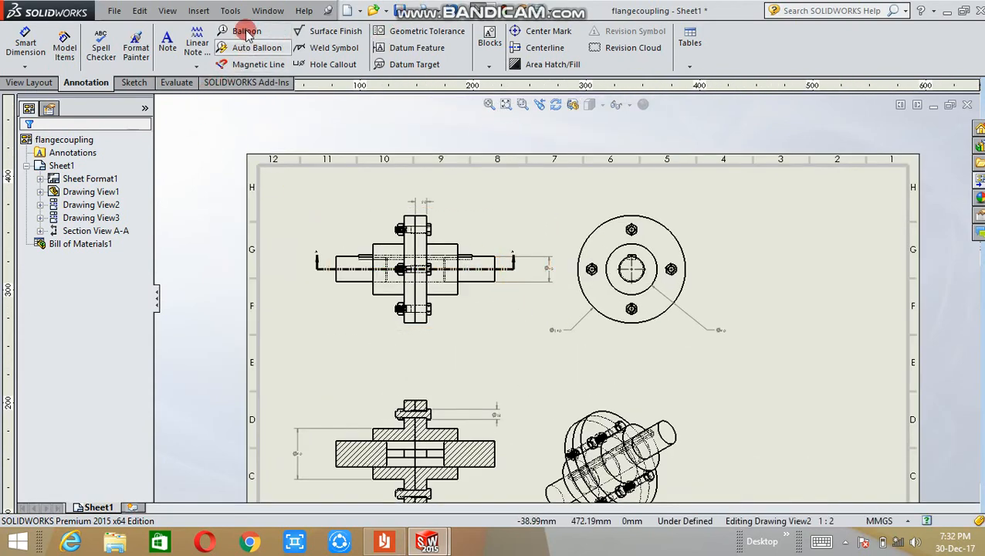
Step: Balloon the flange (1) and shaft (2) in the front view and key (3) in the end view
{"action": "left_click", "coordinate": [246, 31]}
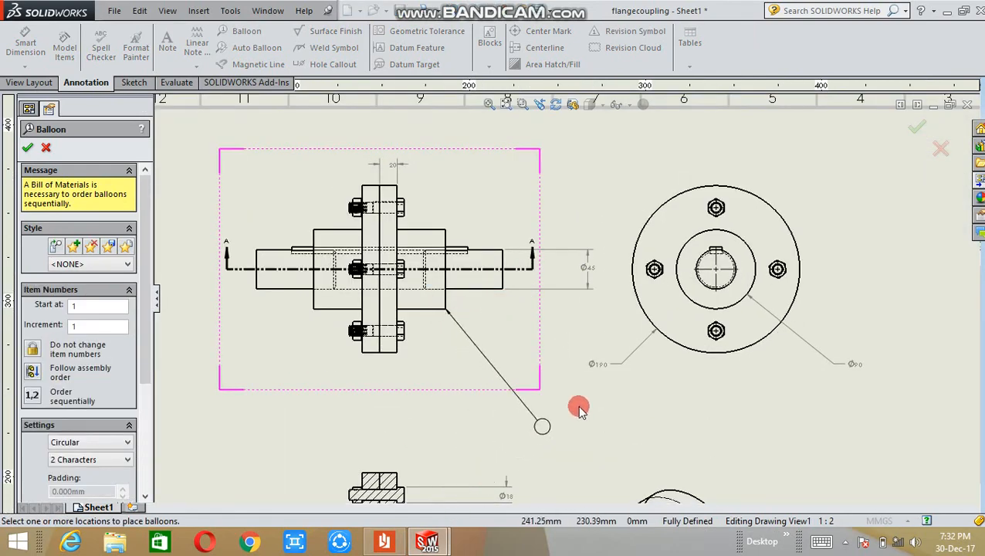
{"action": "left_click", "coordinate": [579, 407]}
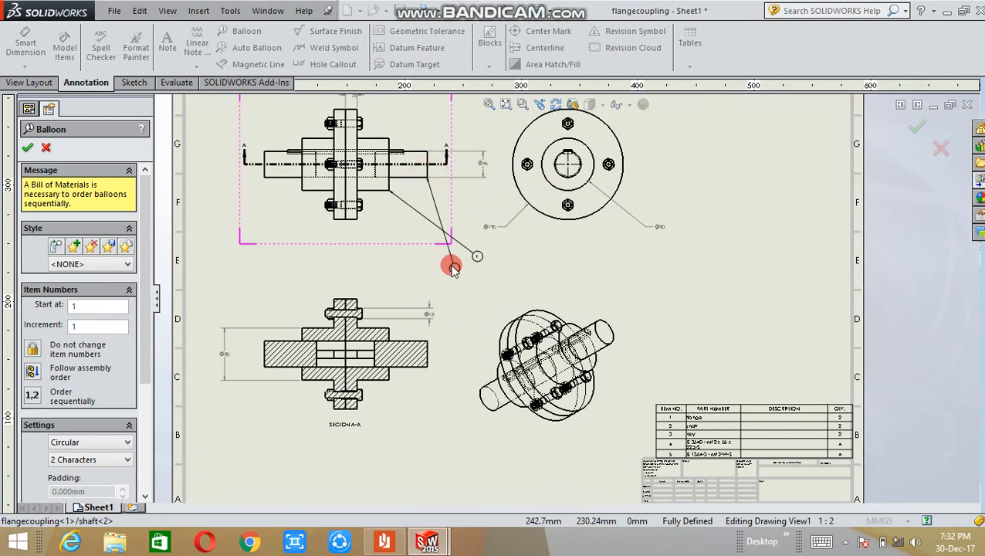
{"action": "left_click", "coordinate": [453, 266]}
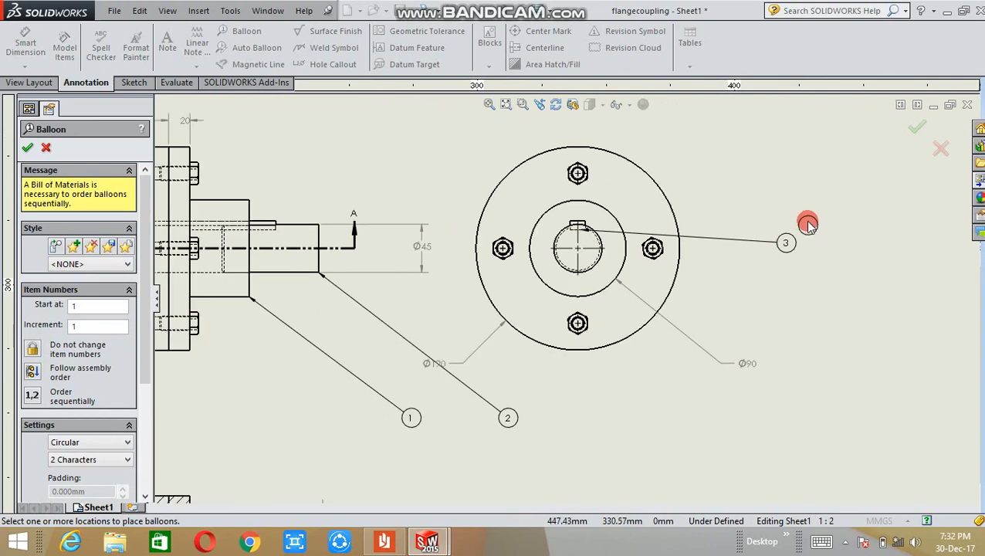
{"action": "left_click", "coordinate": [936, 92]}
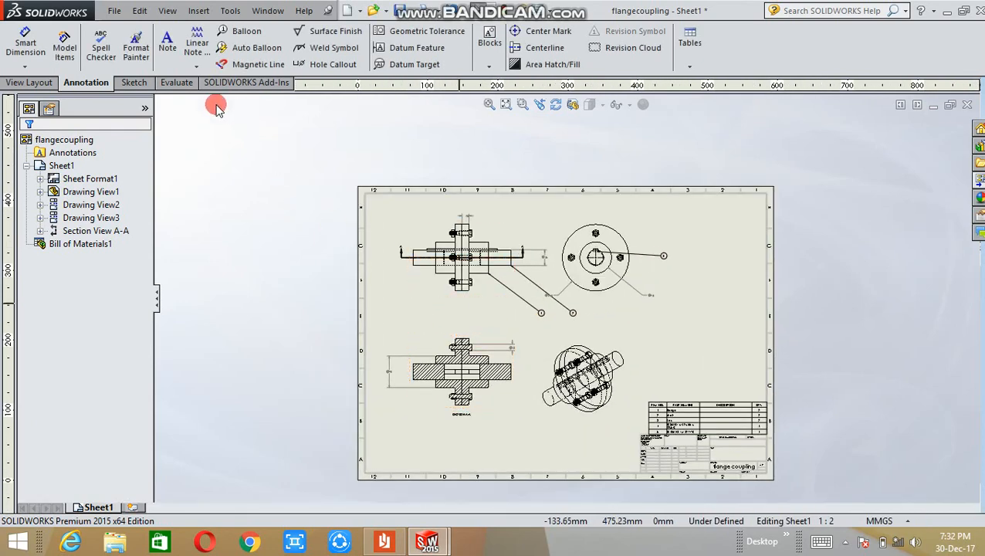
{"action": "left_click", "coordinate": [113, 10]}
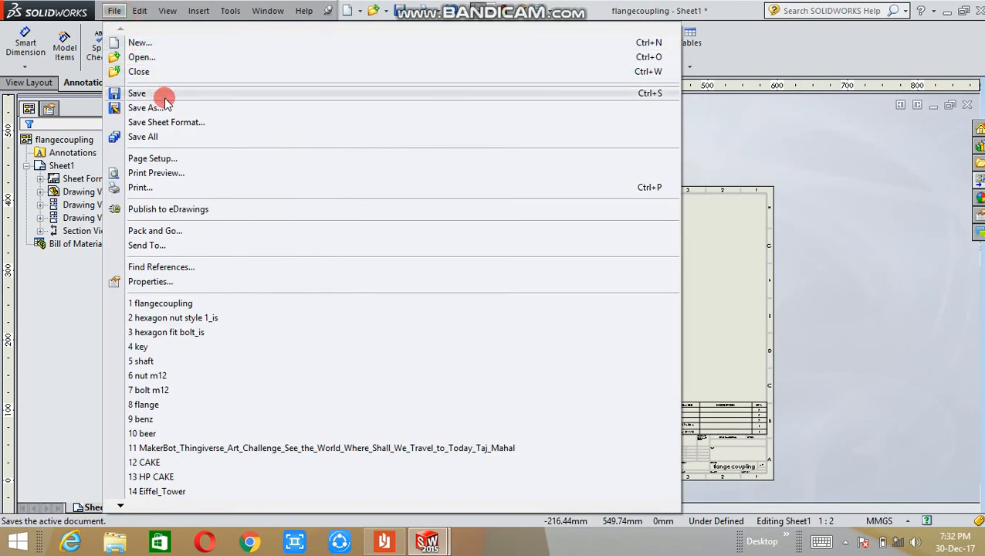
{"action": "left_click", "coordinate": [137, 92]}
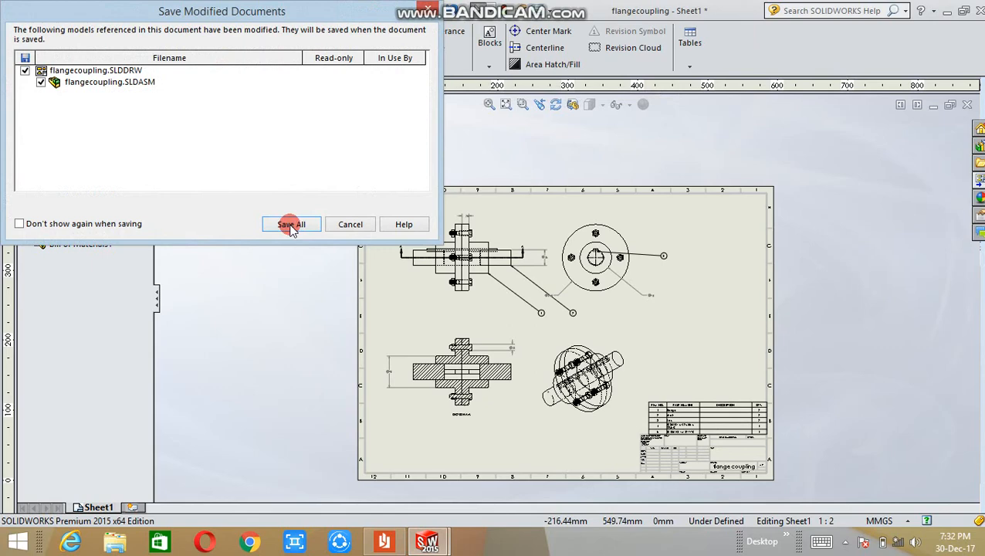
{"action": "left_click", "coordinate": [291, 224]}
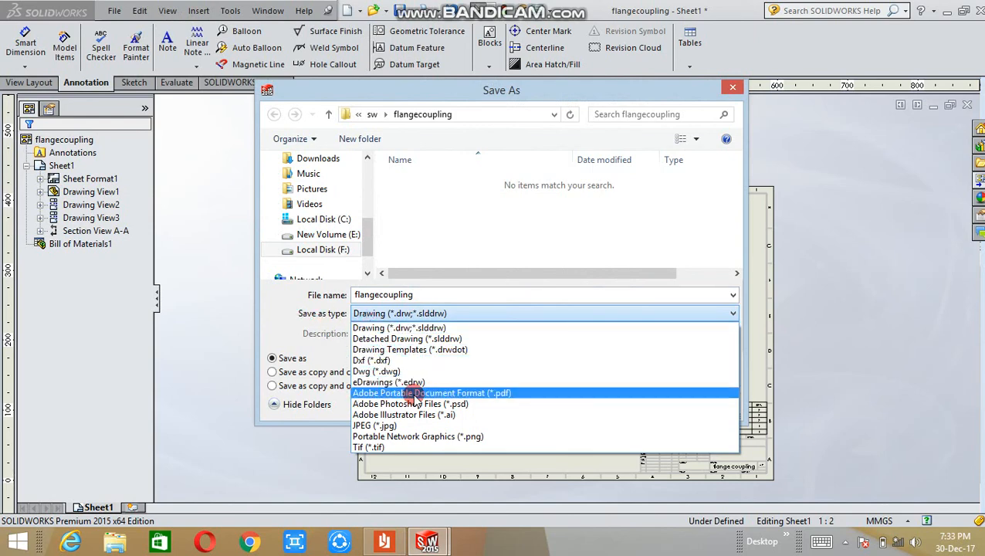
{"action": "mouse_move", "coordinate": [386, 398]}
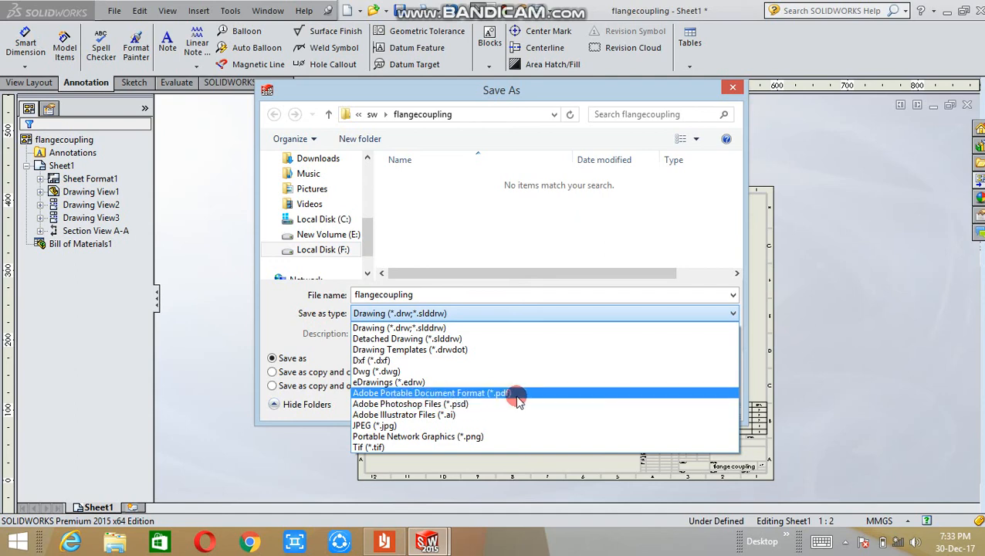
{"action": "mouse_move", "coordinate": [509, 397]}
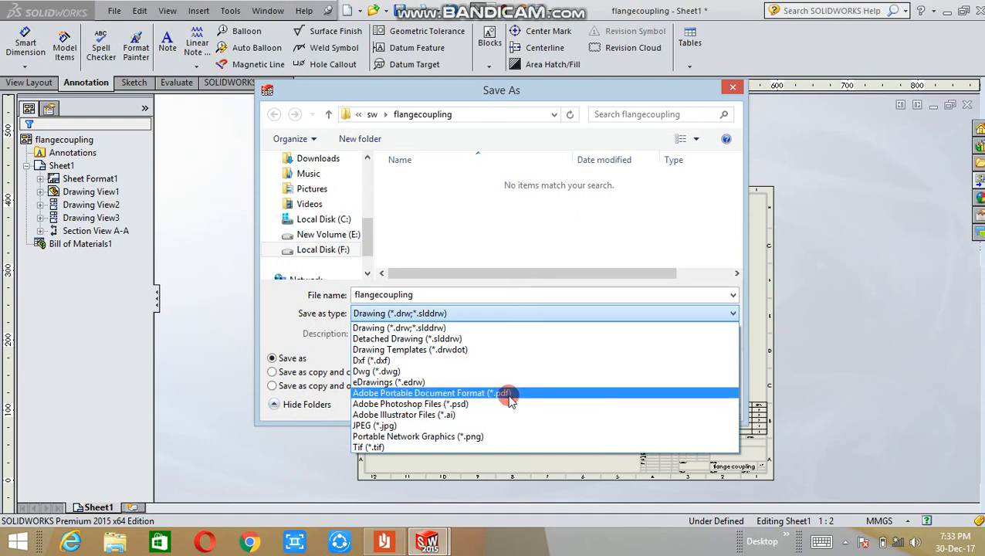
{"action": "mouse_move", "coordinate": [506, 397]}
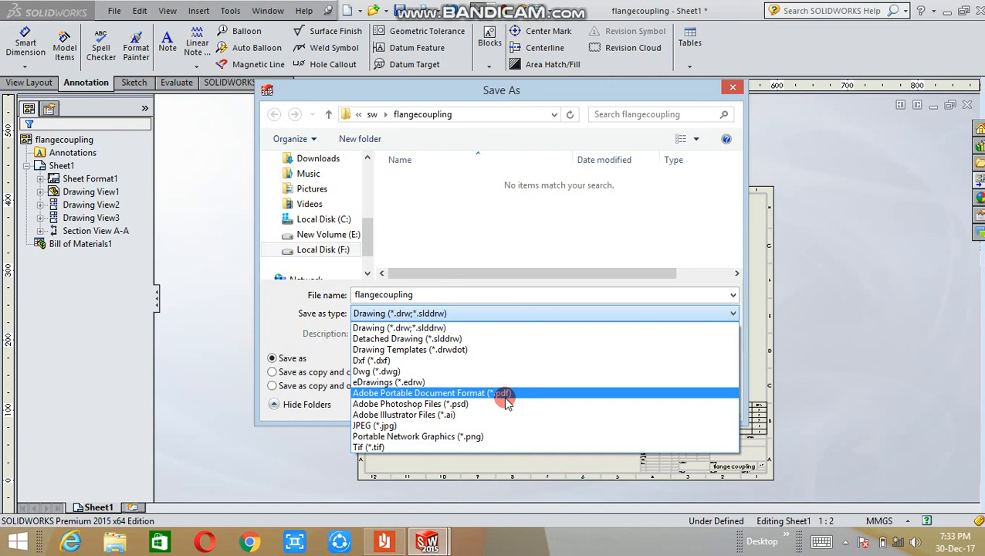
{"action": "mouse_move", "coordinate": [501, 425]}
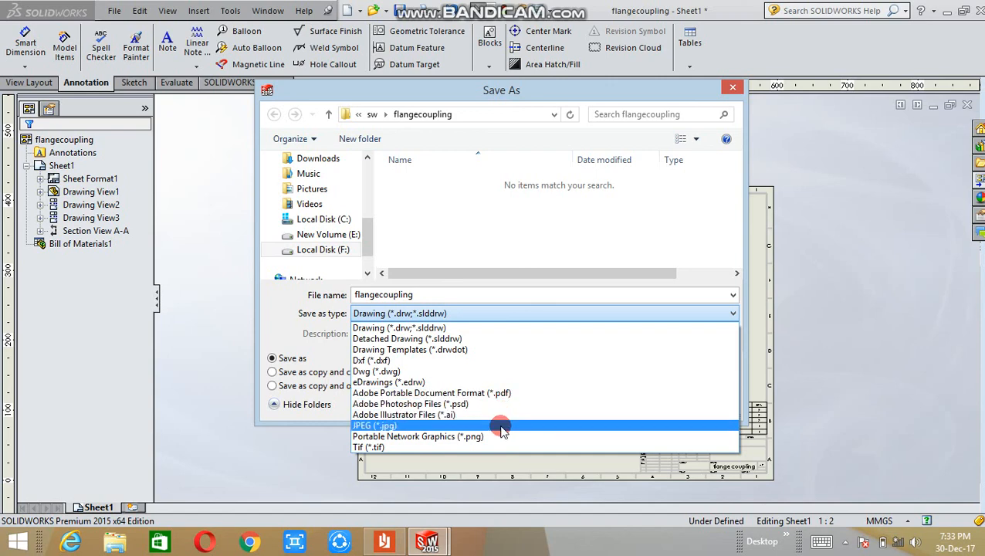
{"action": "mouse_move", "coordinate": [502, 436]}
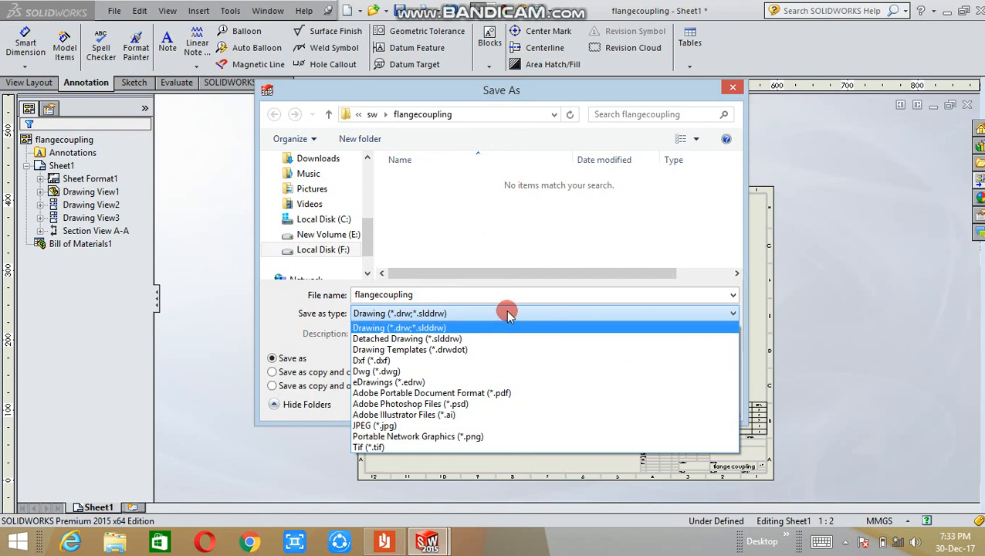
{"action": "left_click", "coordinate": [399, 327]}
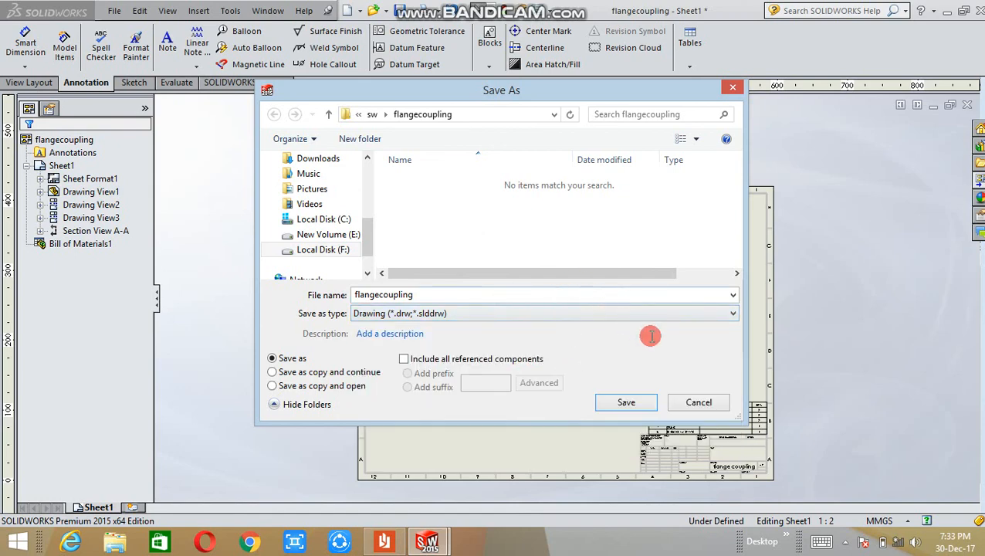
{"action": "mouse_move", "coordinate": [697, 402]}
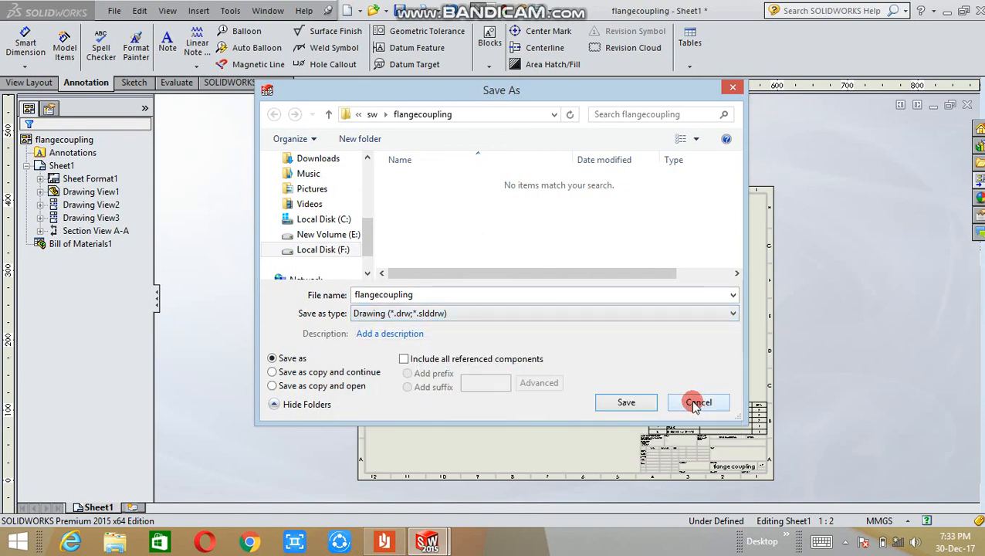
{"action": "left_click", "coordinate": [698, 402]}
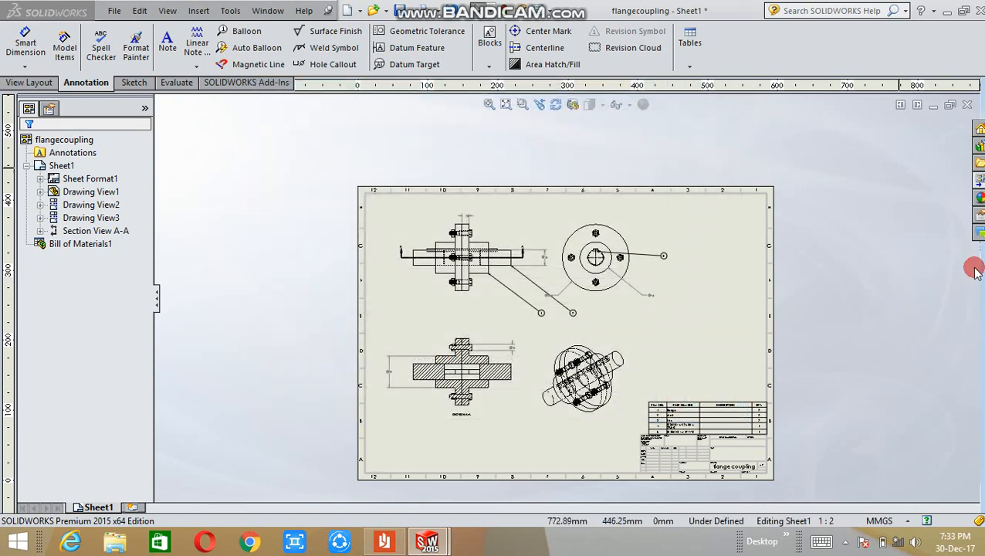